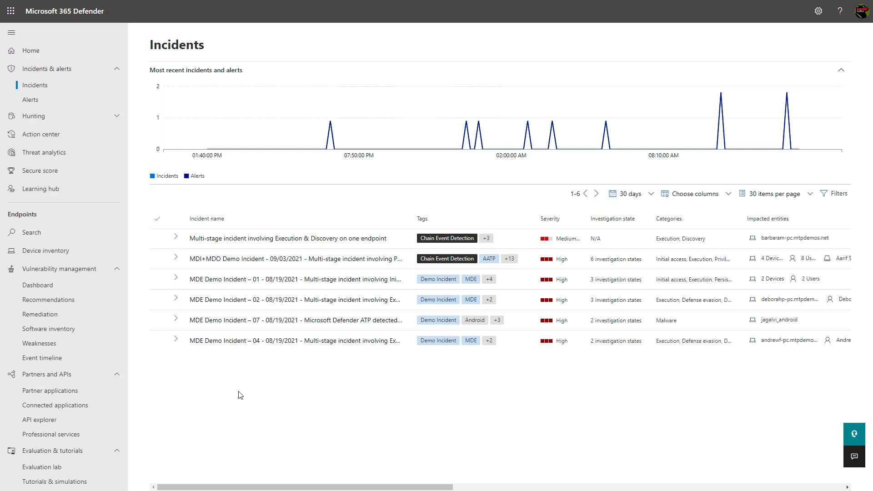
{"action": "mouse_move", "coordinate": [292, 259]}
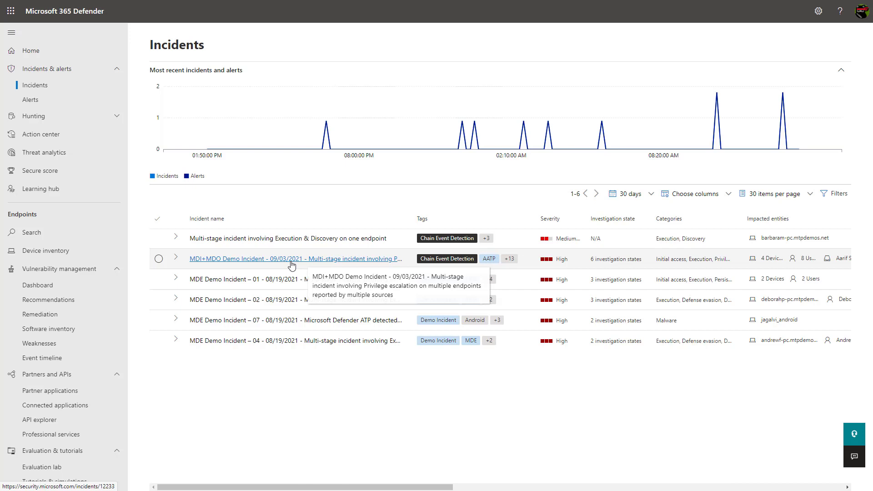
Step: Open the 'MDI+MDO Demo Incident - 09/03/2021' summary with its 96 alerts and seven investigations
{"action": "left_click", "coordinate": [293, 258]}
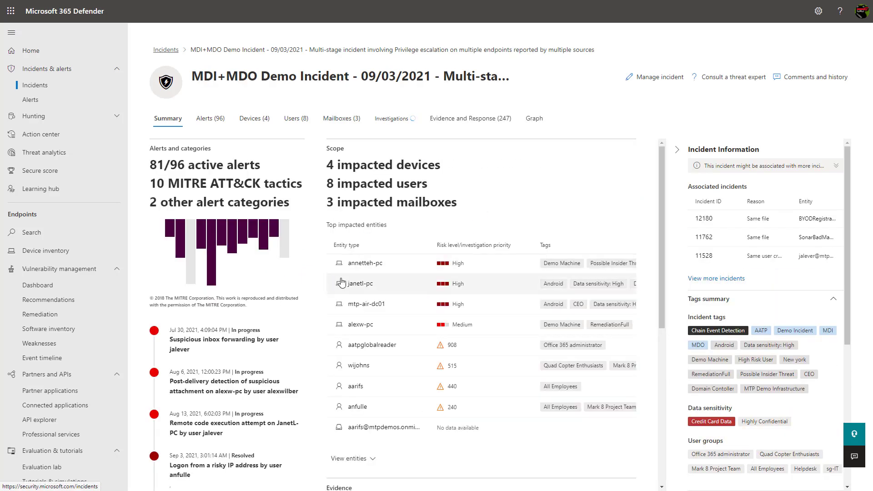
{"action": "scroll", "scroll_direction": "down", "scroll_amount": 3}
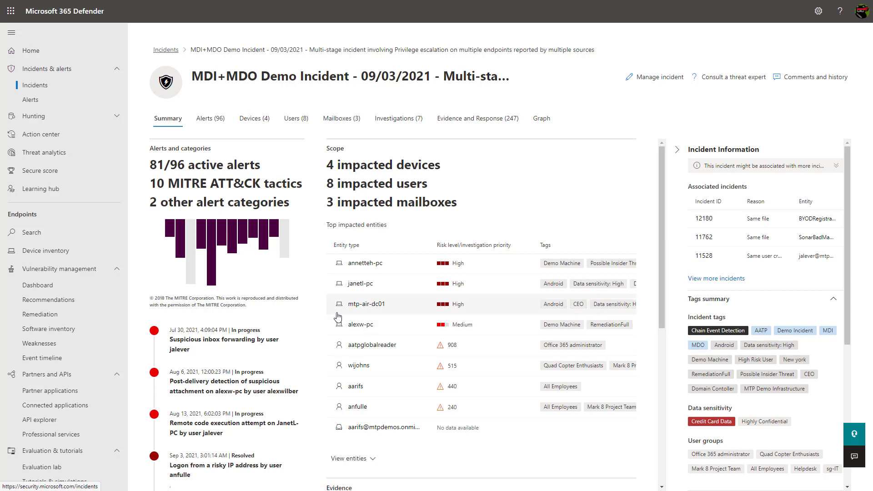
{"action": "mouse_move", "coordinate": [411, 269]}
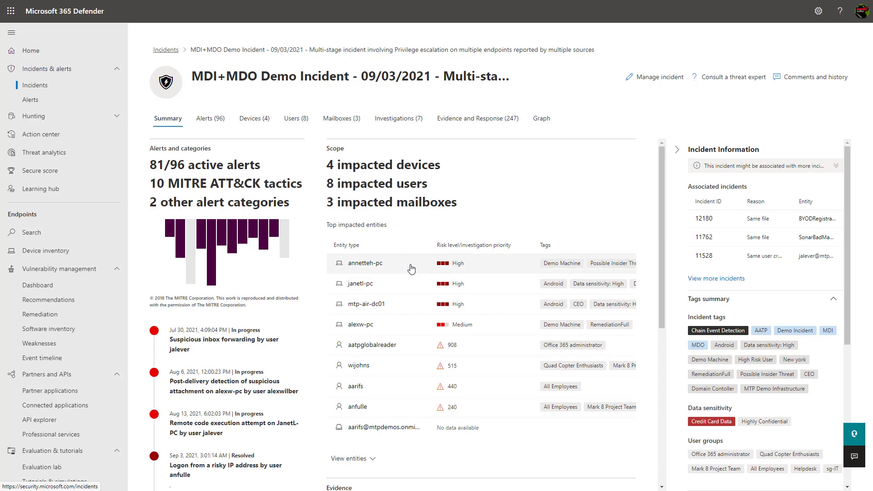
{"action": "mouse_move", "coordinate": [366, 195]}
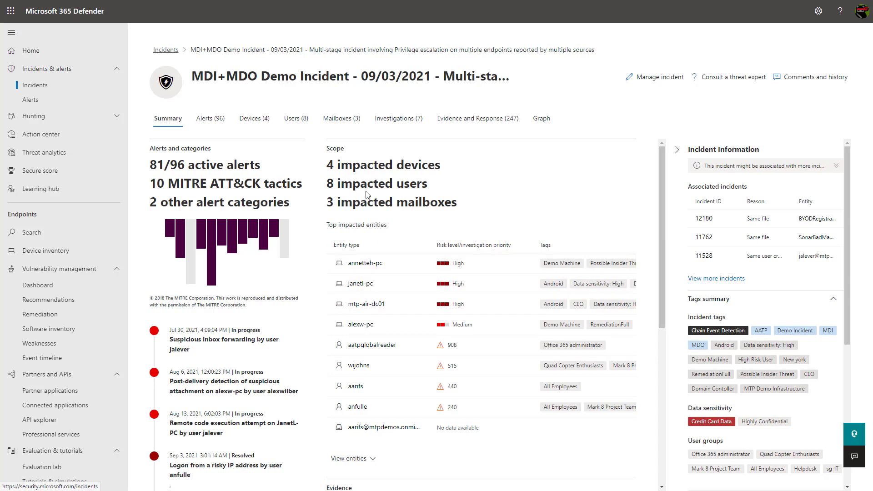
{"action": "mouse_move", "coordinate": [372, 183]}
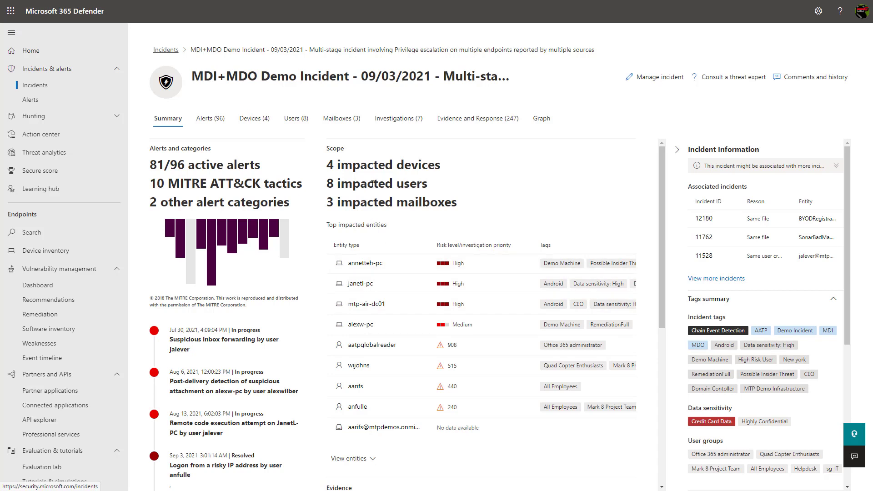
Step: Display the incident's attack graph of connected users, devices, files and alerts
{"action": "left_click", "coordinate": [540, 118]}
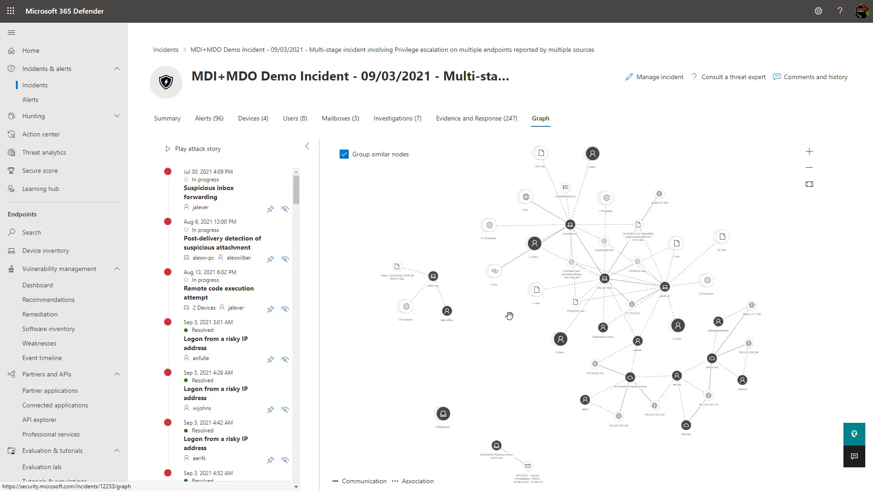
{"action": "mouse_move", "coordinate": [501, 308]}
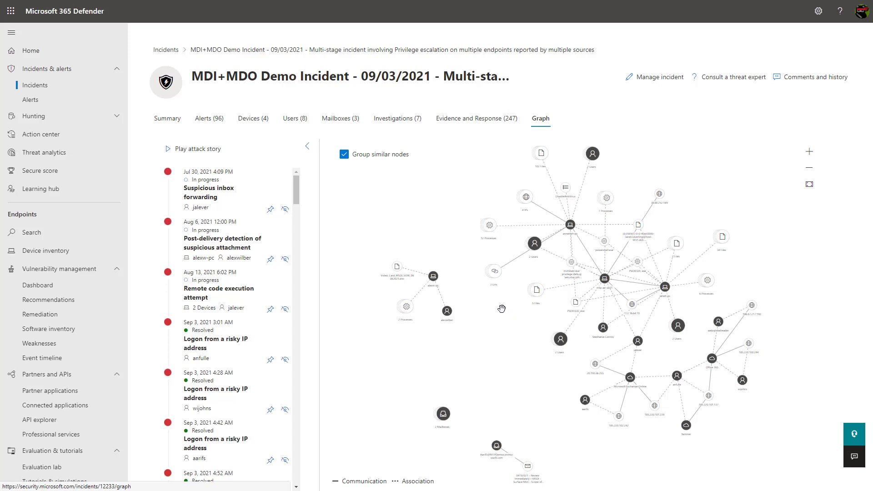
Step: List the incident's seven automated investigations, including remote file launch and Powdow malware
{"action": "left_click", "coordinate": [397, 118]}
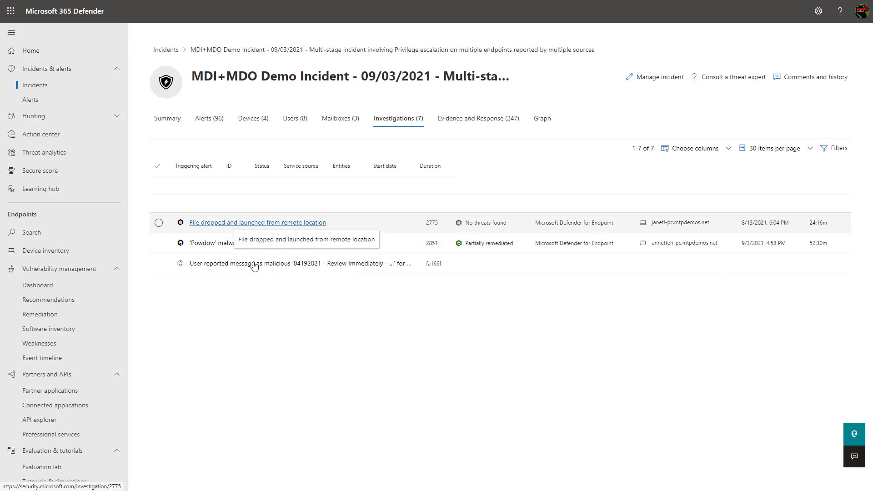
{"action": "mouse_move", "coordinate": [415, 214]}
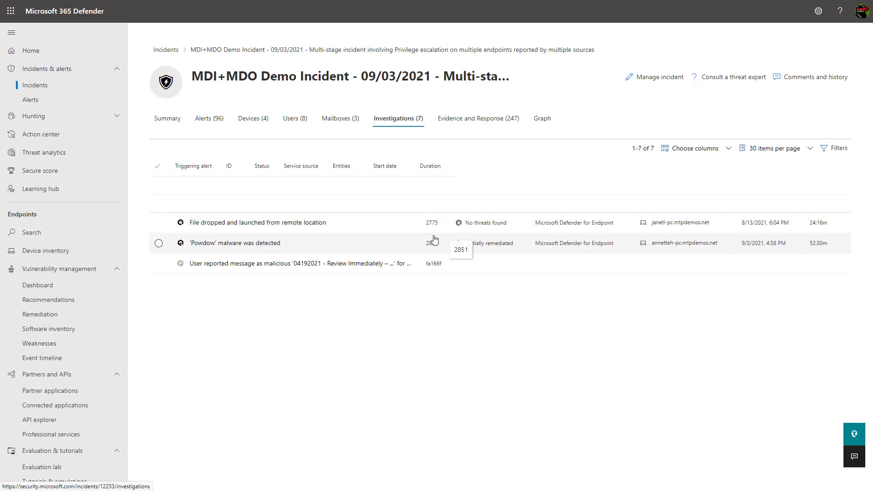
{"action": "mouse_move", "coordinate": [494, 246]}
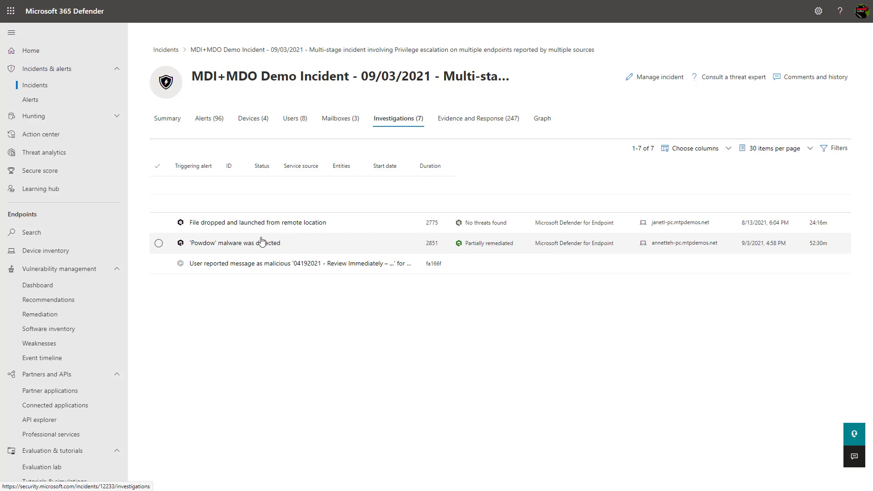
Step: Review the 'Powdow' malware investigation's 104-entry action log and its five correlated alerts
{"action": "left_click", "coordinate": [245, 243]}
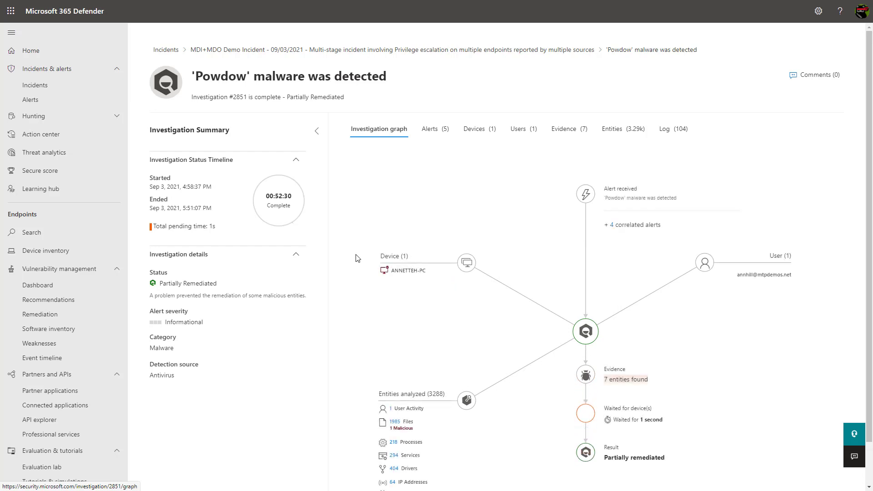
{"action": "left_click", "coordinate": [672, 129]}
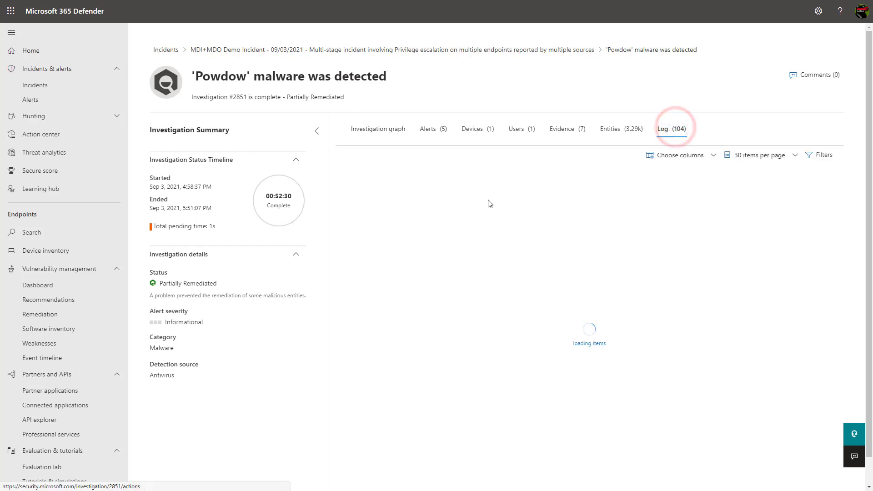
{"action": "left_click", "coordinate": [671, 128]}
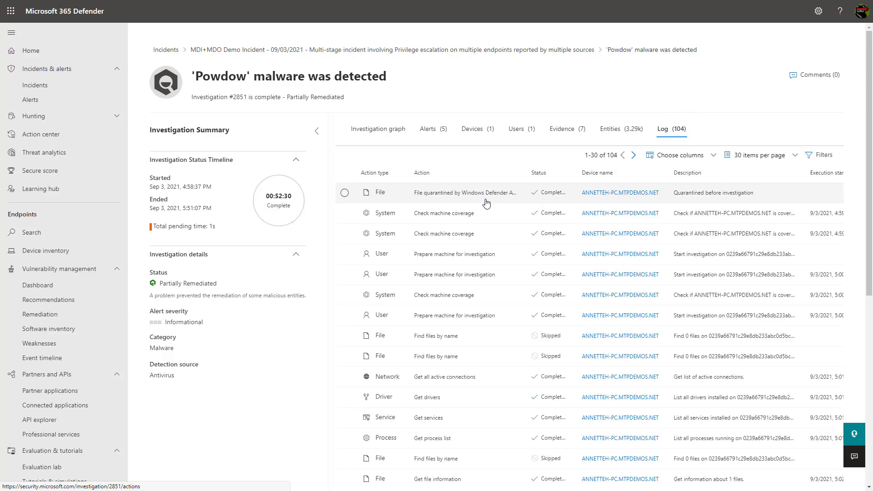
{"action": "scroll", "scroll_direction": "down", "scroll_amount": 3}
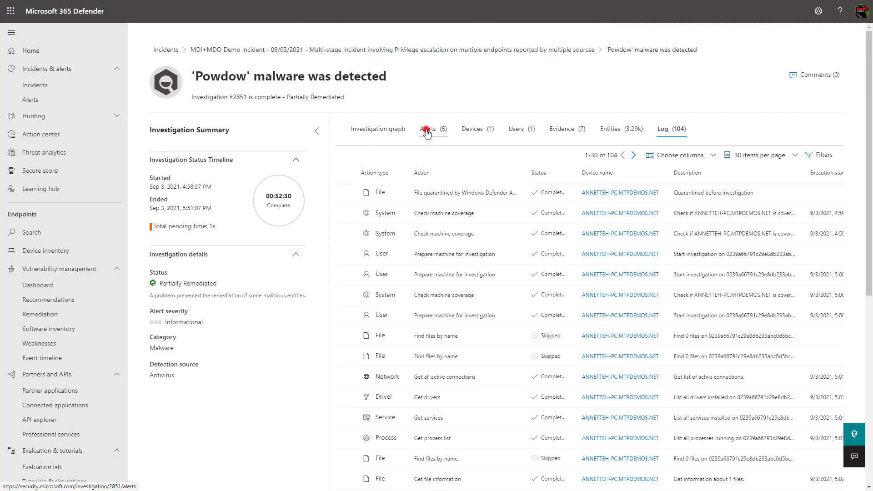
{"action": "left_click", "coordinate": [428, 128]}
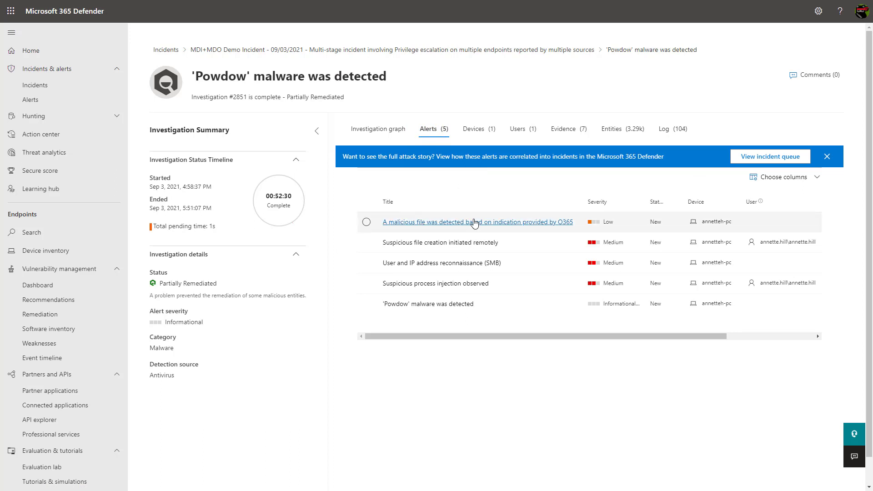
Step: Review the O365-indicated malicious file alert down to impacted assets and comments history
{"action": "left_click", "coordinate": [477, 221]}
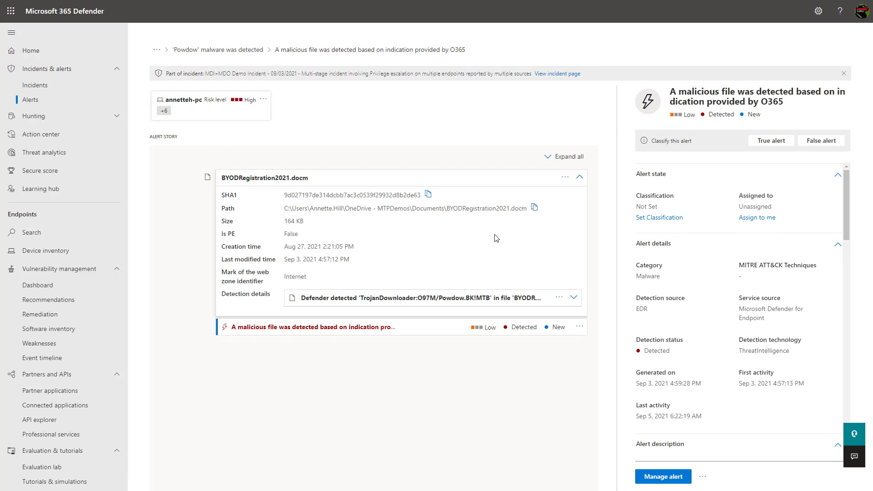
{"action": "mouse_move", "coordinate": [772, 140]}
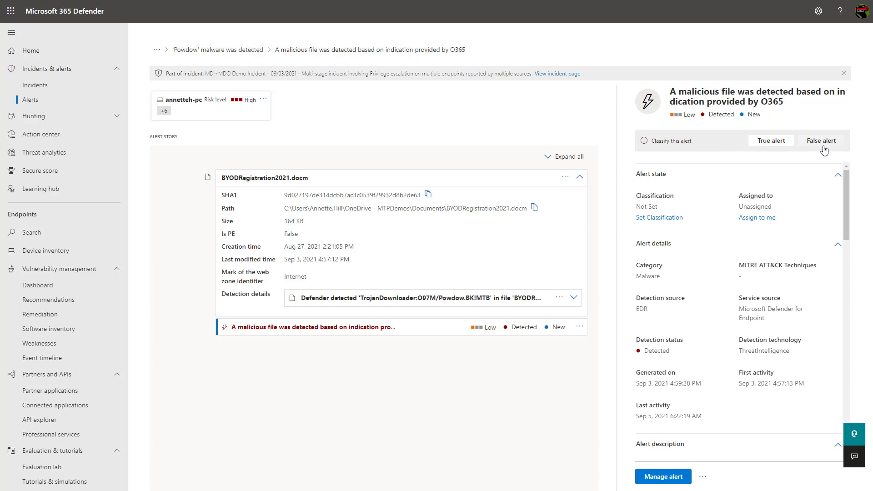
{"action": "mouse_move", "coordinate": [699, 168]}
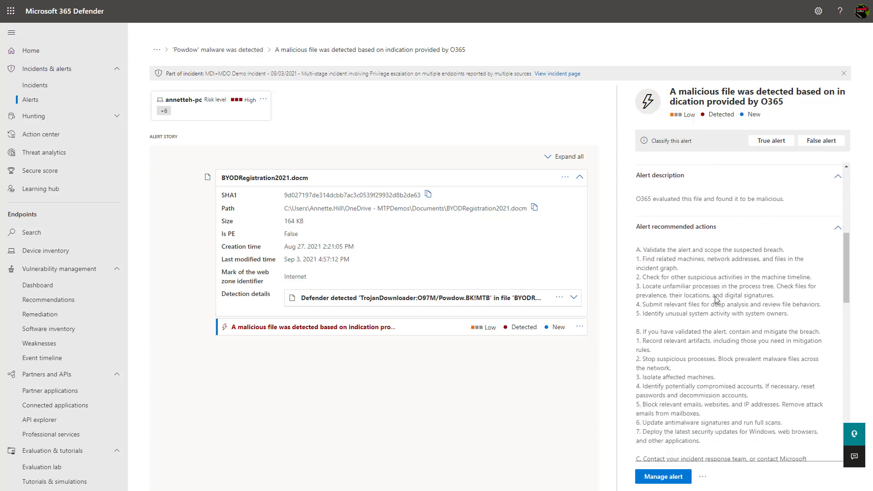
{"action": "scroll", "scroll_direction": "down", "scroll_amount": 3}
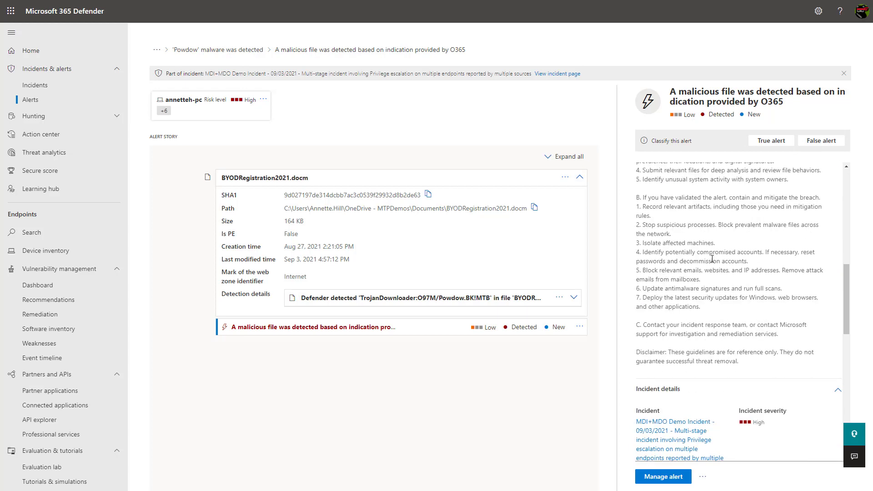
{"action": "mouse_move", "coordinate": [711, 241]}
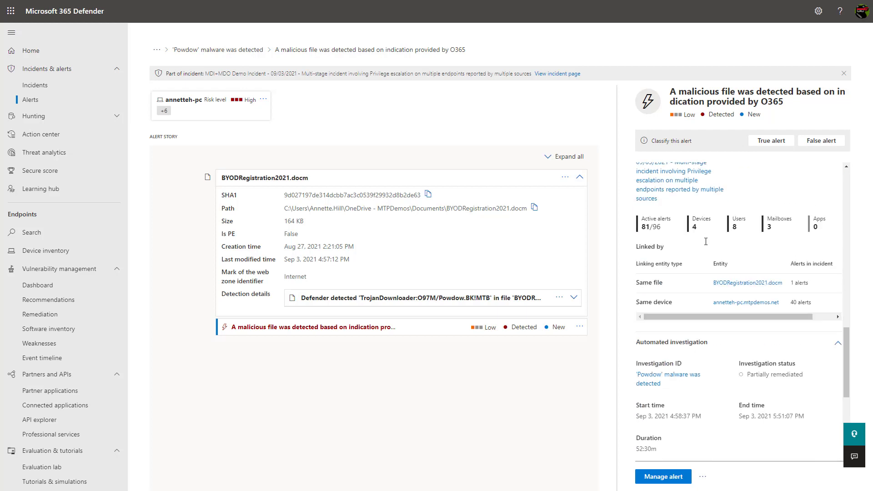
{"action": "scroll", "scroll_direction": "down", "scroll_amount": 3}
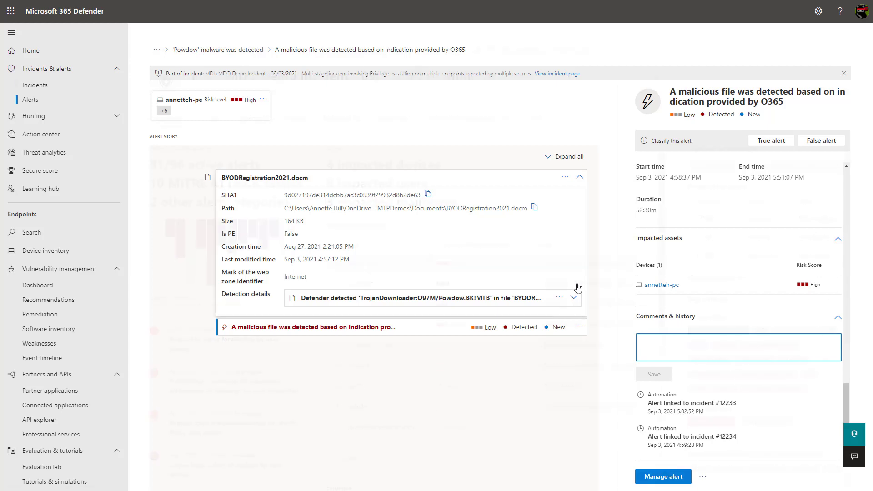
Step: Return to the incident and list its four impacted devices with risk levels and alert counts
{"action": "left_click", "coordinate": [556, 73]}
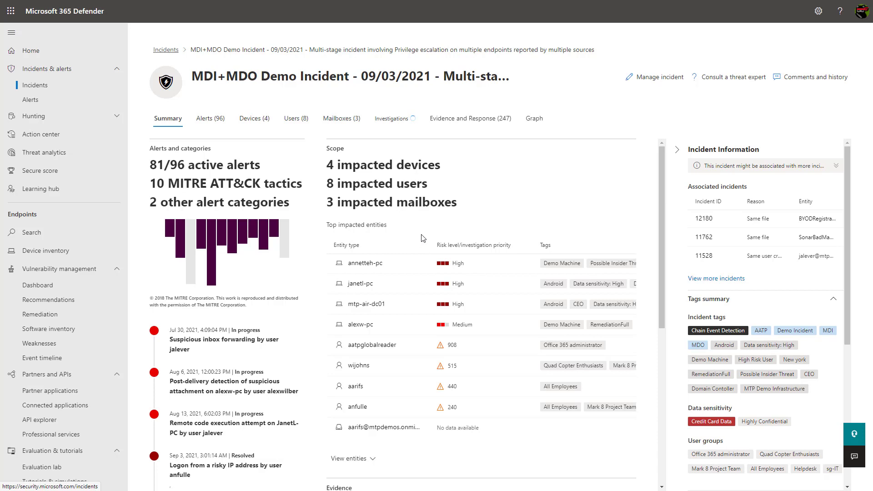
{"action": "left_click", "coordinate": [250, 119]}
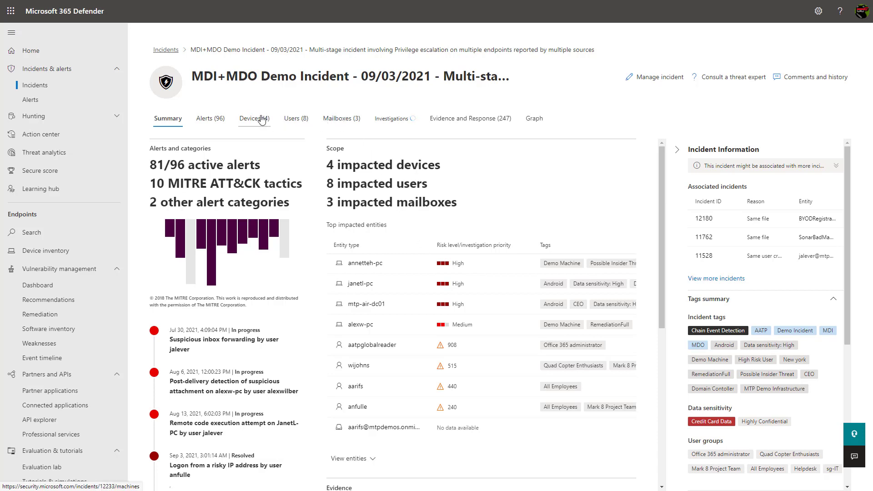
{"action": "left_click", "coordinate": [253, 118]}
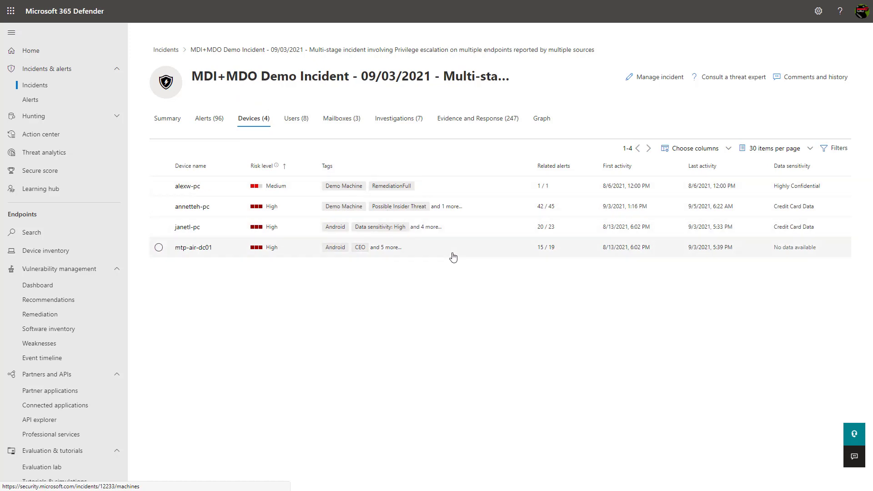
{"action": "mouse_move", "coordinate": [793, 191]}
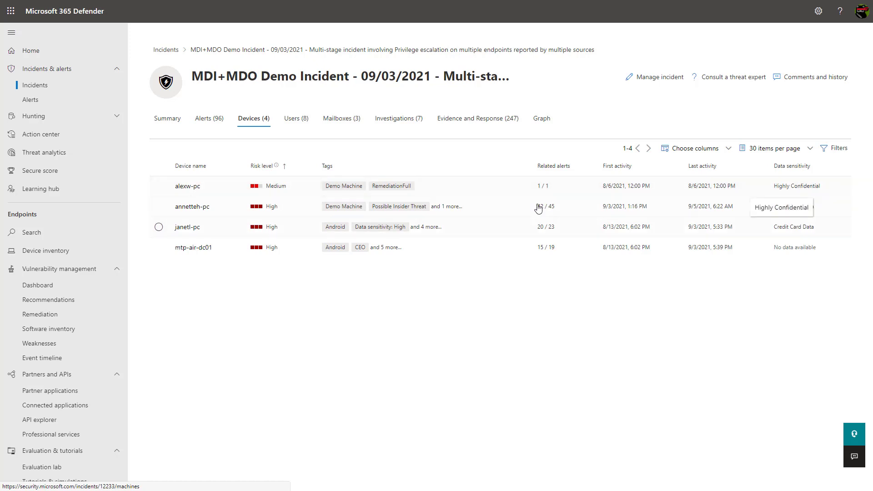
Step: Review alexw-pc's medium risk and response actions, then go back to the incident summary
{"action": "left_click", "coordinate": [187, 185]}
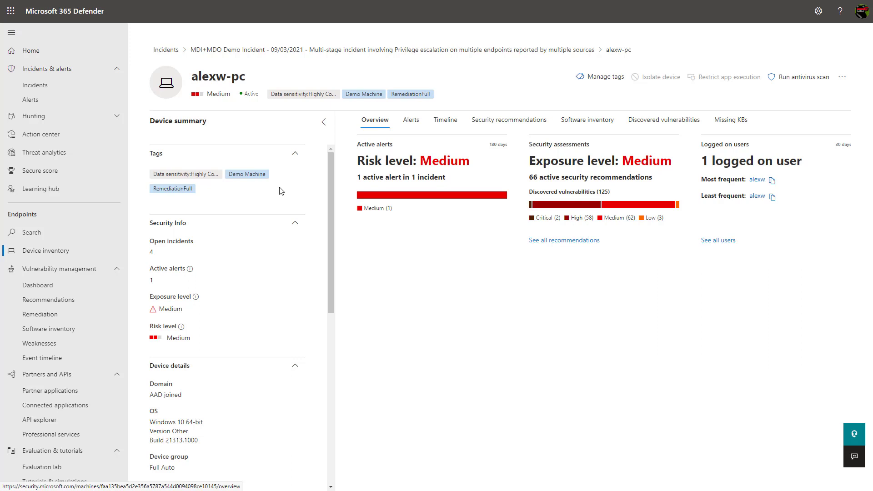
{"action": "mouse_move", "coordinate": [529, 288]}
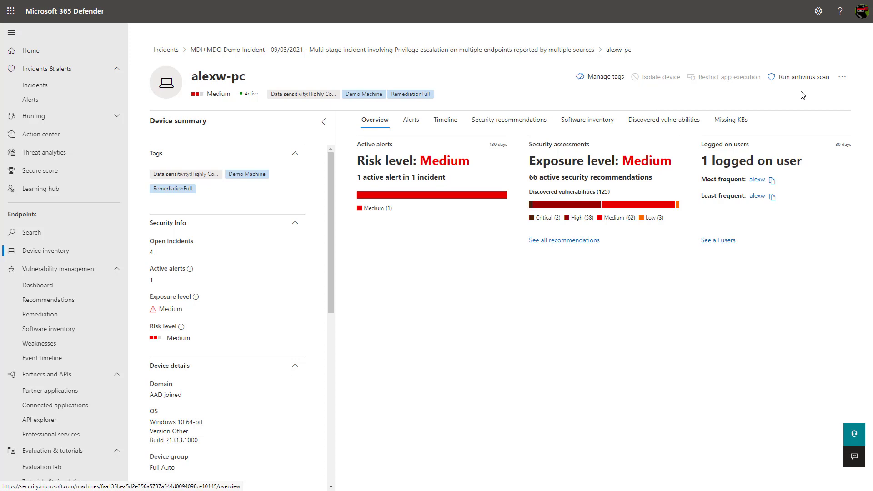
{"action": "mouse_move", "coordinate": [660, 77]}
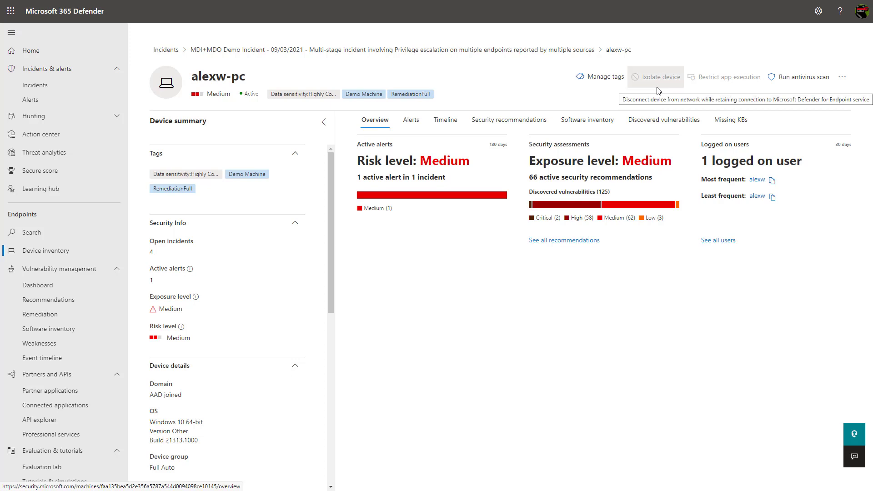
{"action": "mouse_move", "coordinate": [737, 81]}
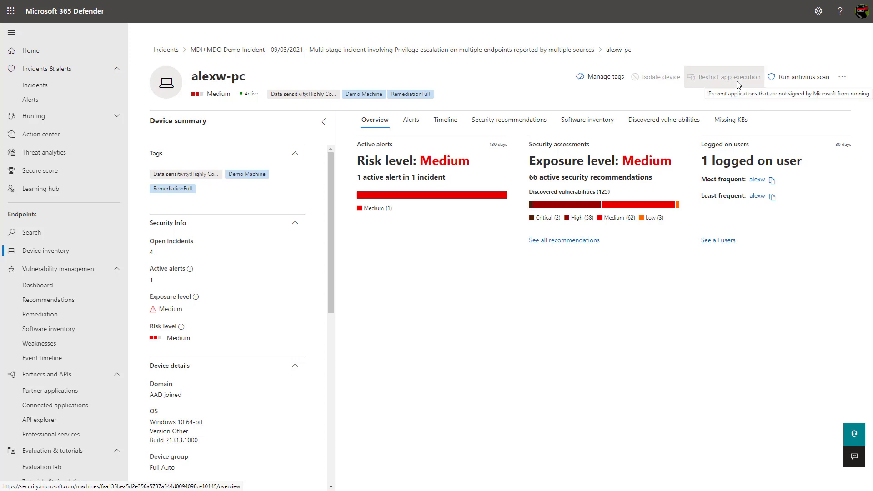
{"action": "left_click", "coordinate": [842, 77]}
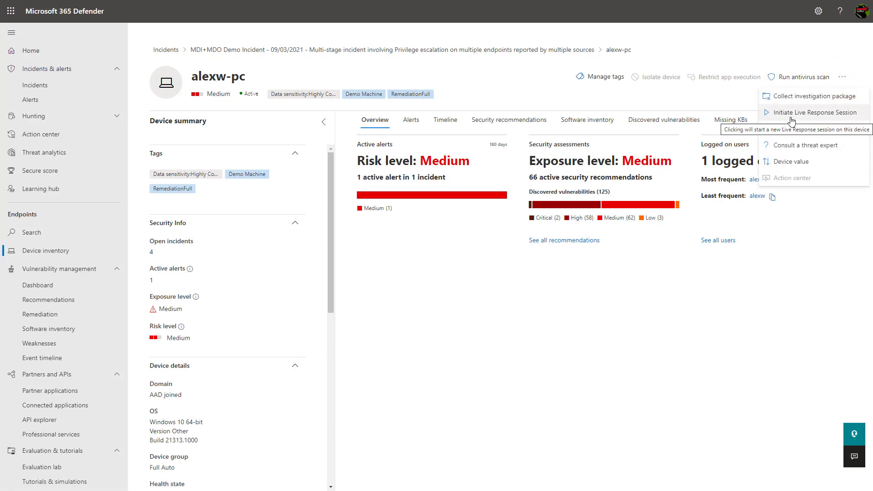
{"action": "mouse_move", "coordinate": [811, 120]}
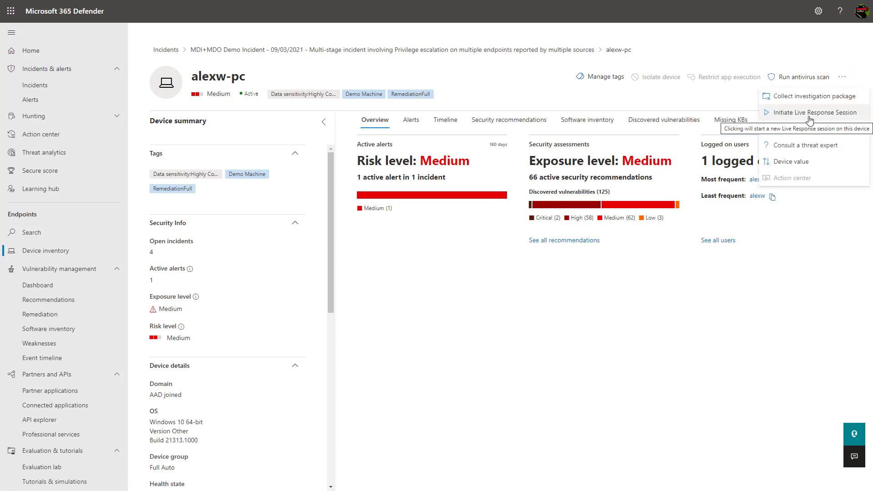
{"action": "mouse_move", "coordinate": [808, 123]}
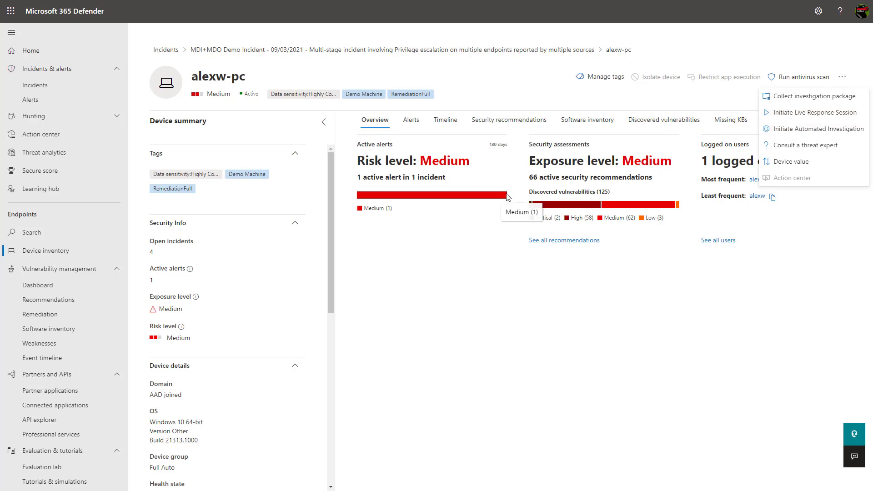
{"action": "left_click", "coordinate": [841, 76]}
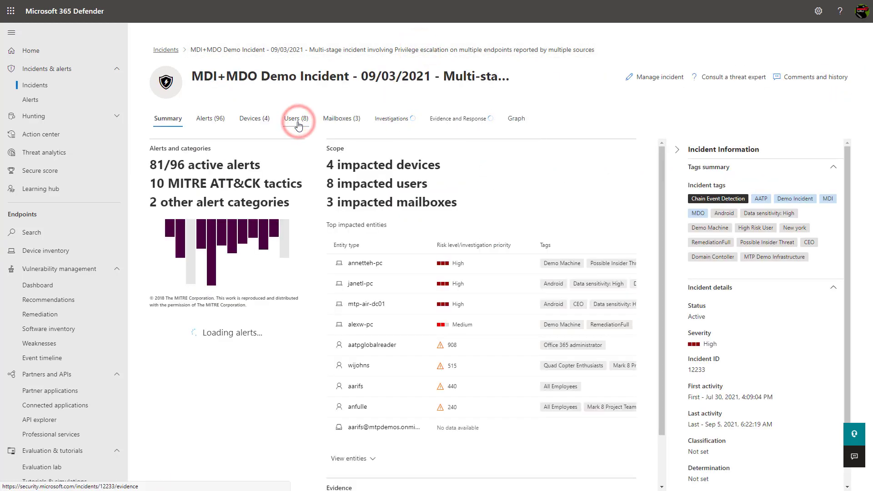
Step: Among the eight impacted users, show aatpglobalreader's pane with high identity risk and priority 908
{"action": "left_click", "coordinate": [295, 118]}
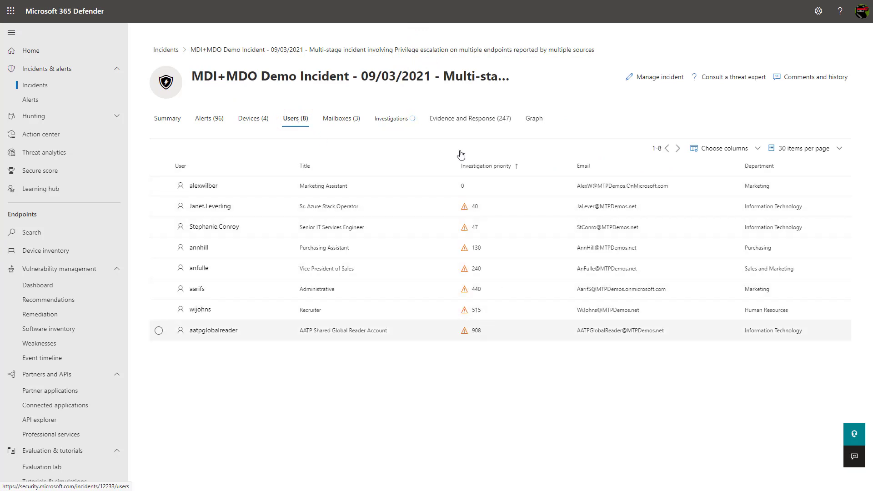
{"action": "mouse_move", "coordinate": [491, 328]}
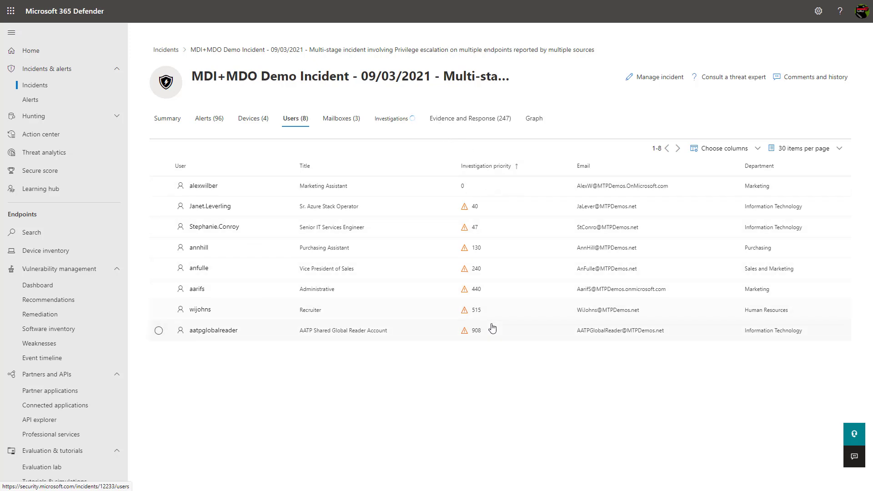
{"action": "mouse_move", "coordinate": [477, 334]}
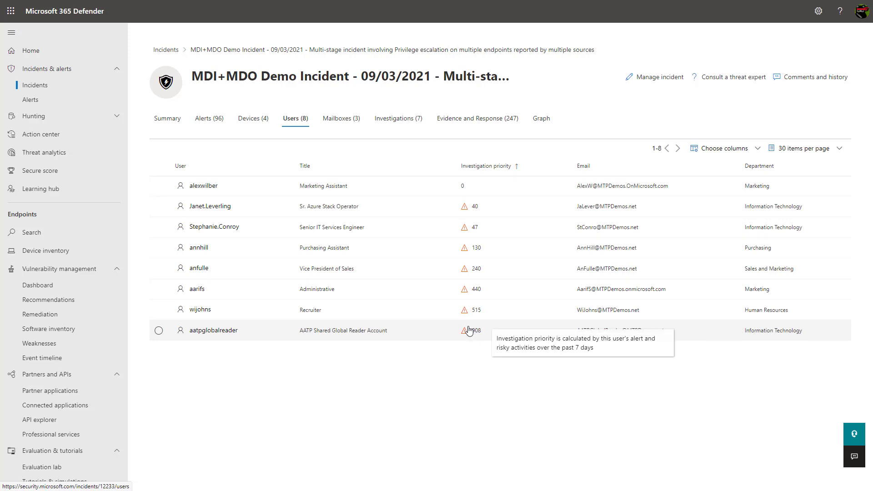
{"action": "left_click", "coordinate": [213, 329]}
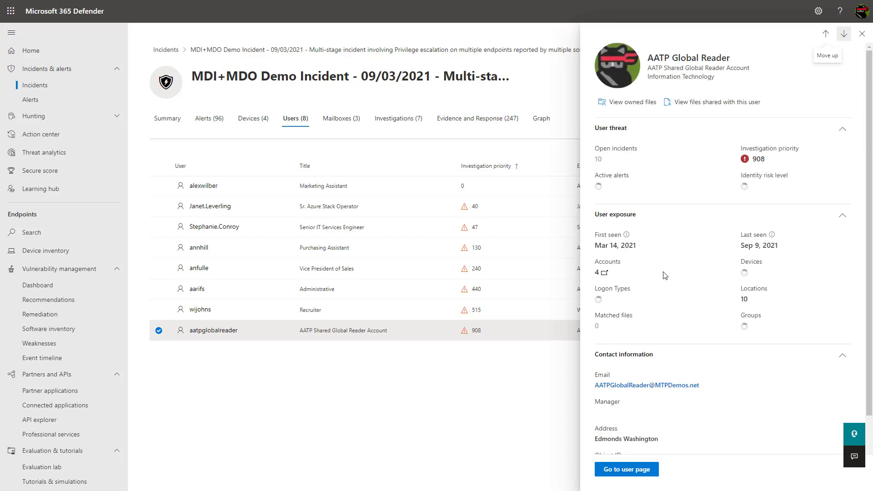
{"action": "scroll", "scroll_direction": "down", "scroll_amount": 3}
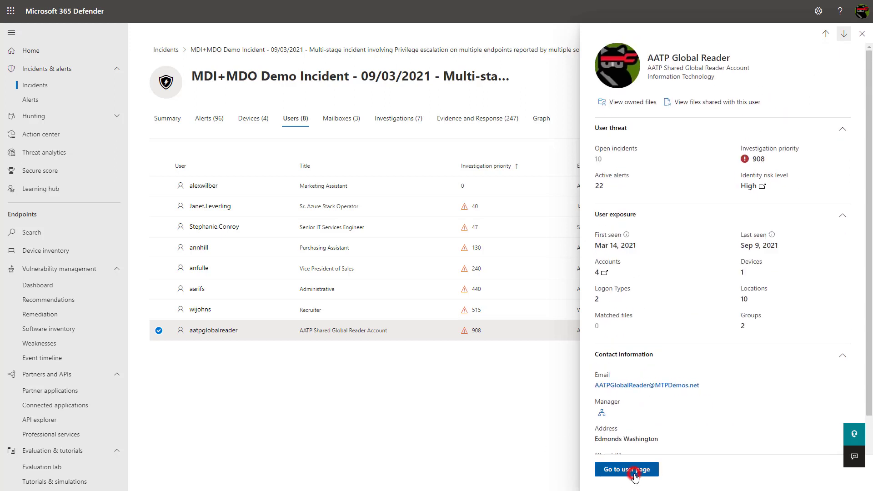
Step: Review AATP Global Reader's full user page and score timeline, then go to the Action center
{"action": "left_click", "coordinate": [625, 469]}
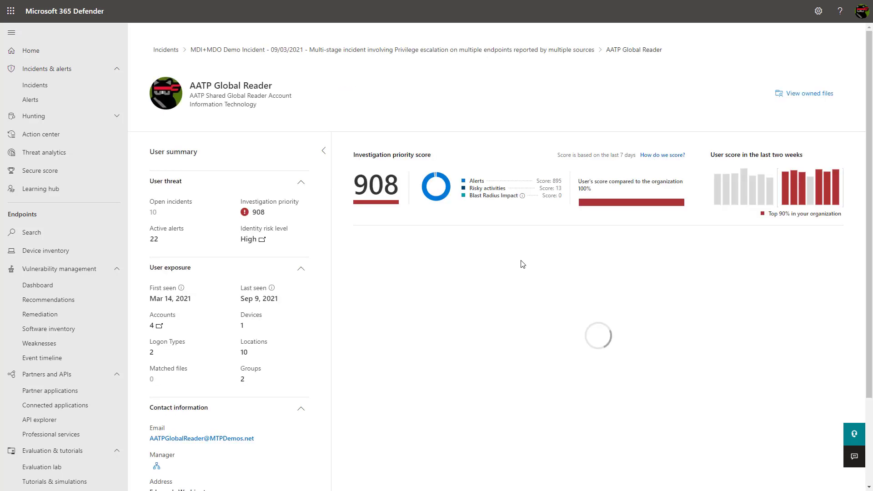
{"action": "scroll", "scroll_direction": "down", "scroll_amount": 3}
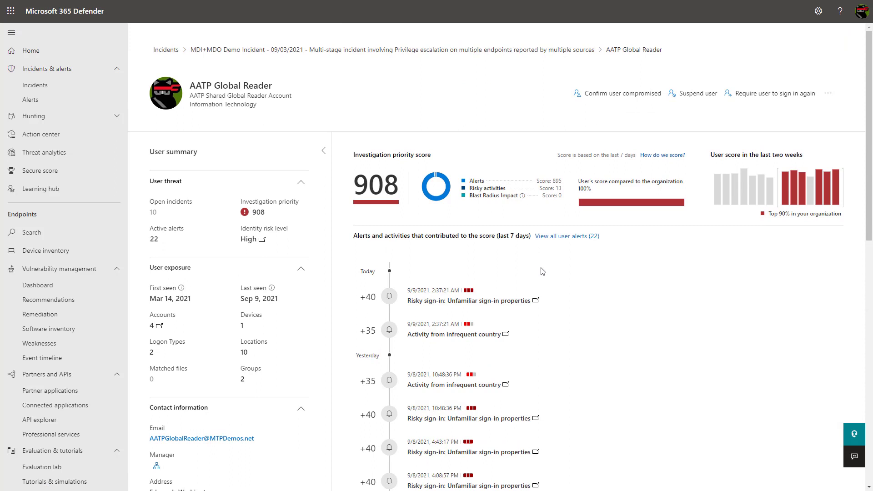
{"action": "mouse_move", "coordinate": [787, 107]}
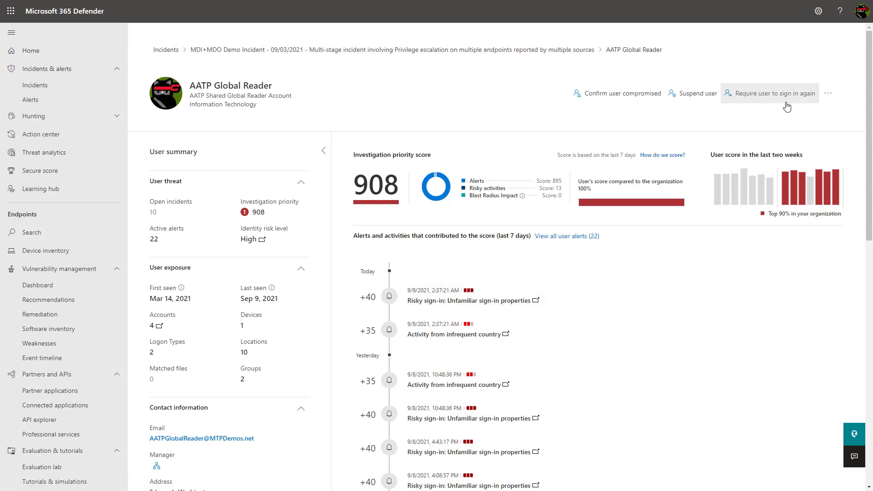
{"action": "mouse_move", "coordinate": [416, 270]}
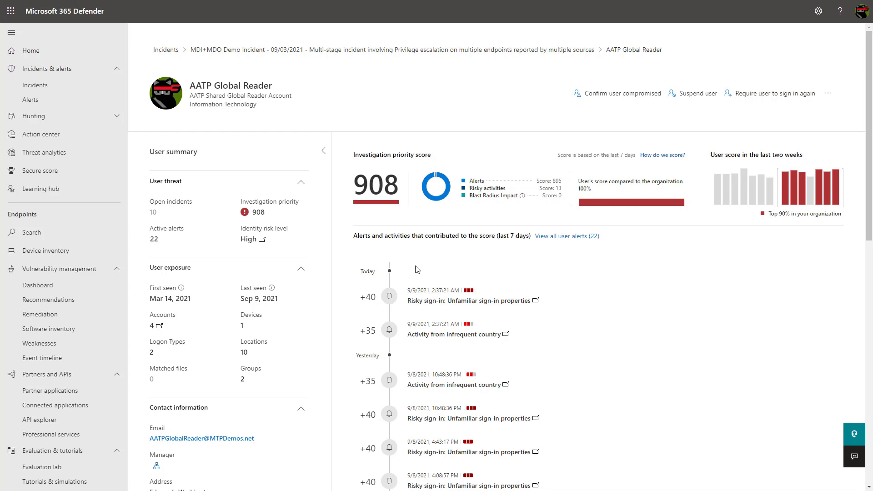
{"action": "left_click", "coordinate": [42, 134]}
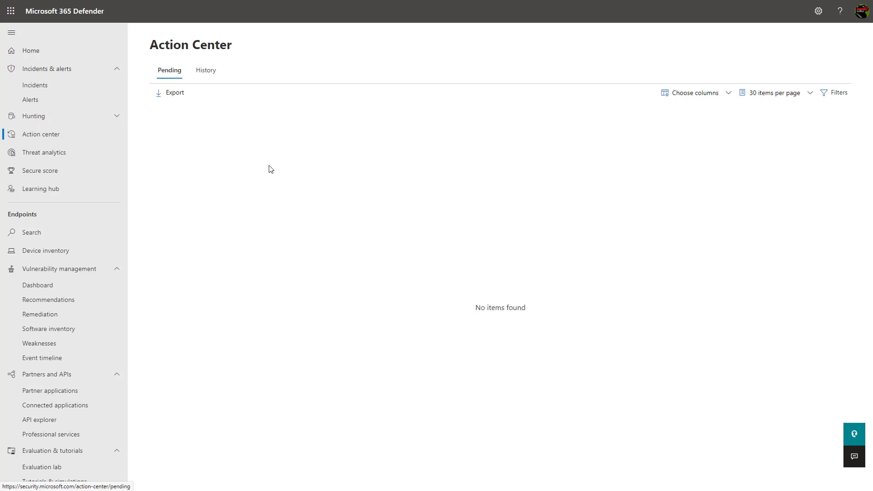
Step: Browse the Action Center history of 72 past actions, mostly Live Response commands on alexw-pc
{"action": "left_click", "coordinate": [205, 70]}
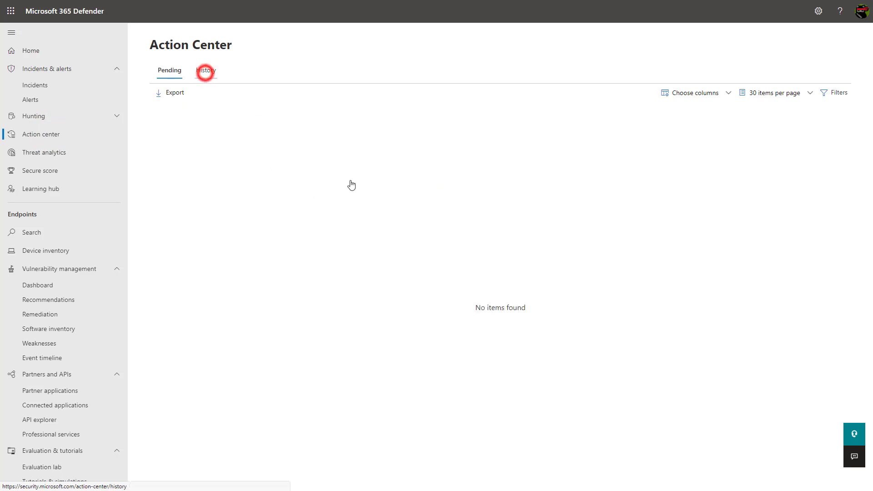
{"action": "left_click", "coordinate": [206, 71]}
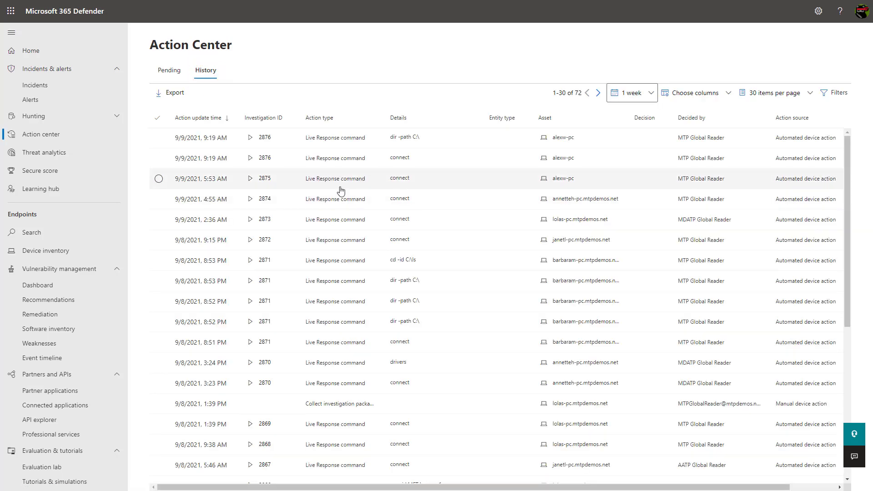
{"action": "scroll", "scroll_direction": "down", "scroll_amount": 3}
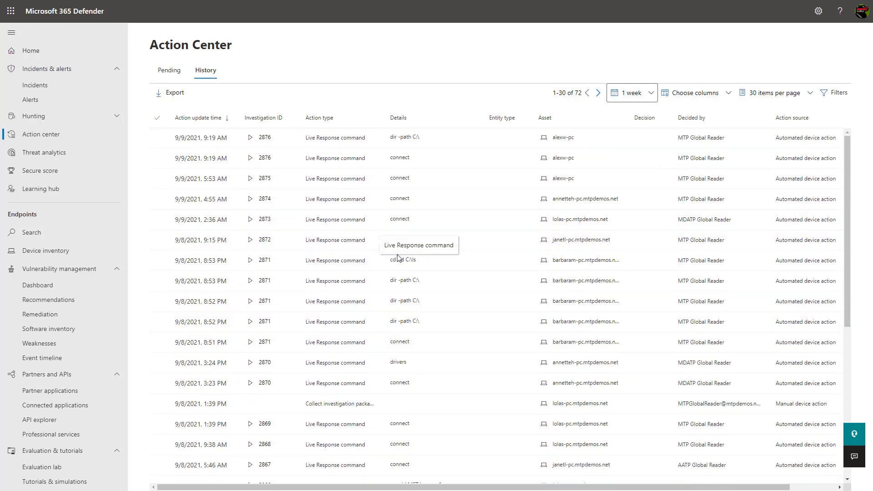
{"action": "mouse_move", "coordinate": [507, 362]}
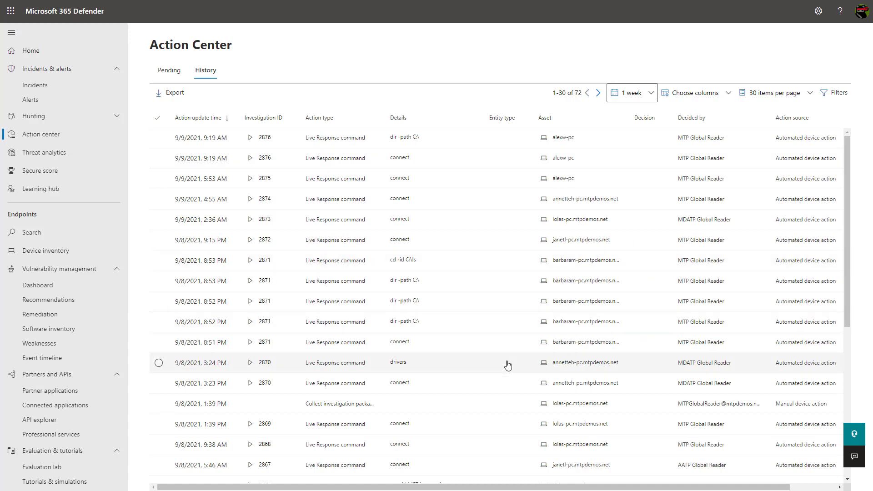
{"action": "scroll", "scroll_direction": "down", "scroll_amount": 3}
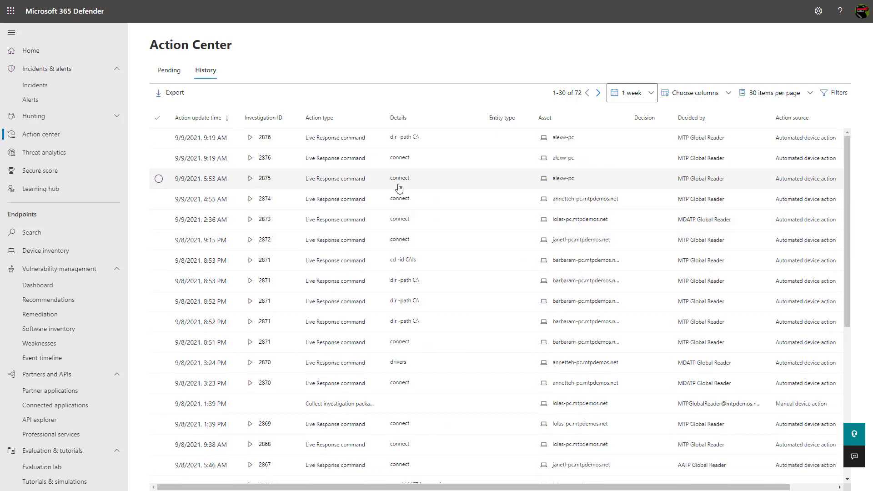
{"action": "mouse_move", "coordinate": [263, 83]}
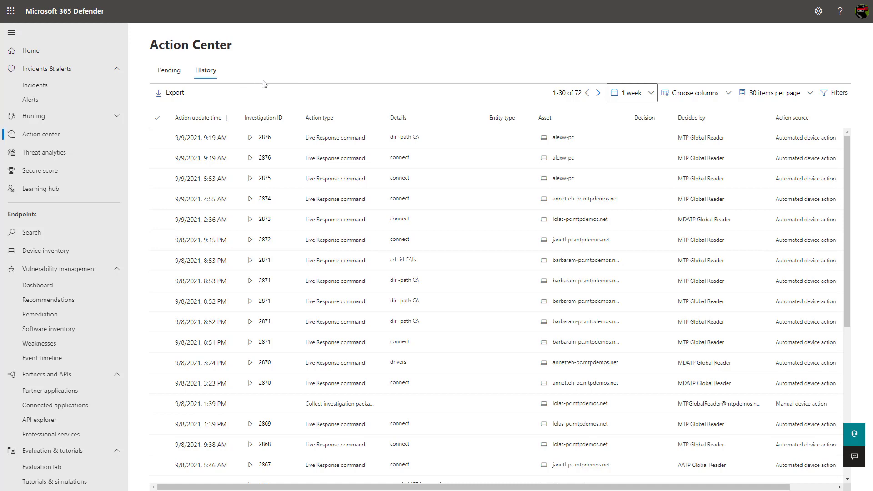
Step: Review the vulnerability management dashboard's exposure score, then go to Security recommendations
{"action": "left_click", "coordinate": [37, 285]}
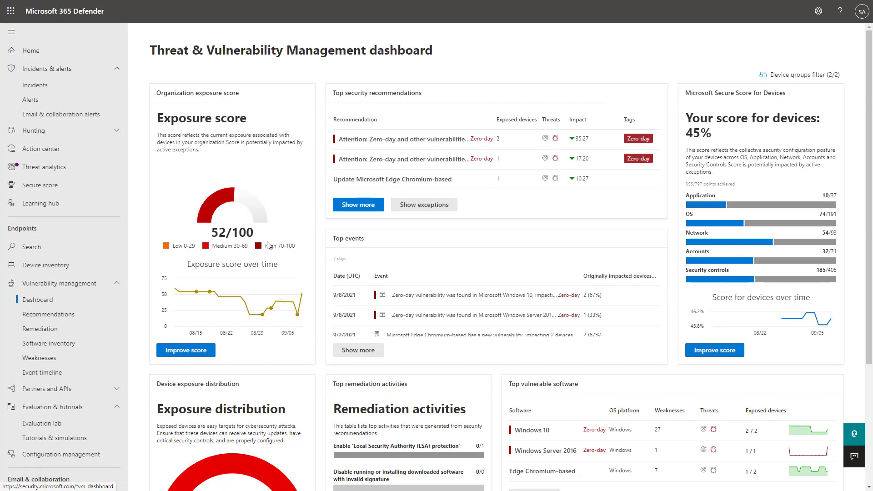
{"action": "mouse_move", "coordinate": [267, 245]}
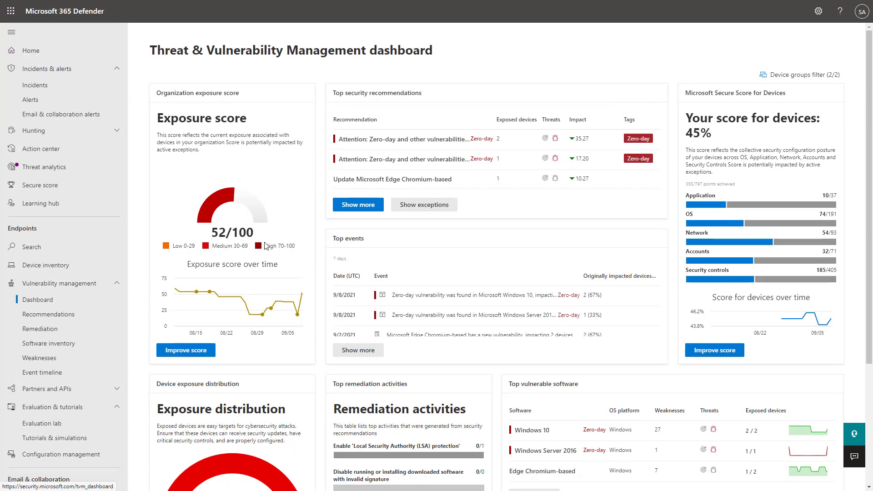
{"action": "left_click", "coordinate": [48, 314]}
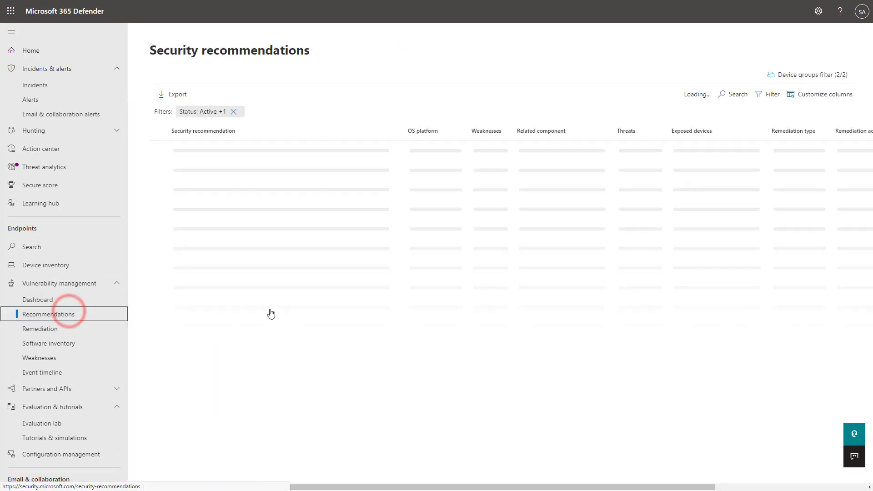
Step: View the Windows 10 zero-day recommendation's 27 vulnerabilities and 2 exposed devices, and start a remediation request
{"action": "left_click", "coordinate": [49, 314]}
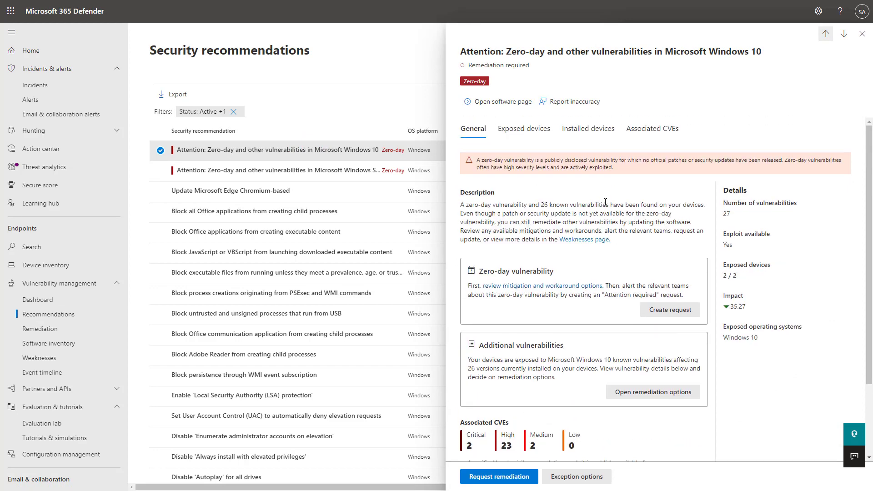
{"action": "mouse_move", "coordinate": [585, 181]}
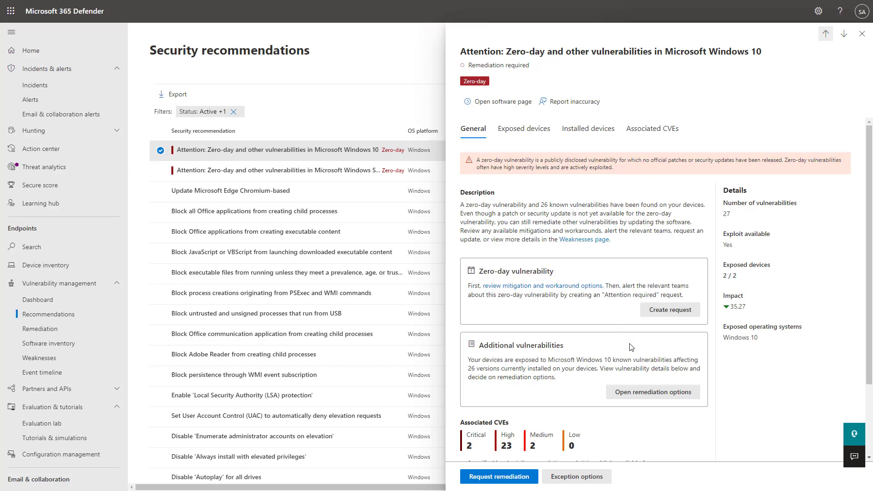
{"action": "scroll", "scroll_direction": "down", "scroll_amount": 3}
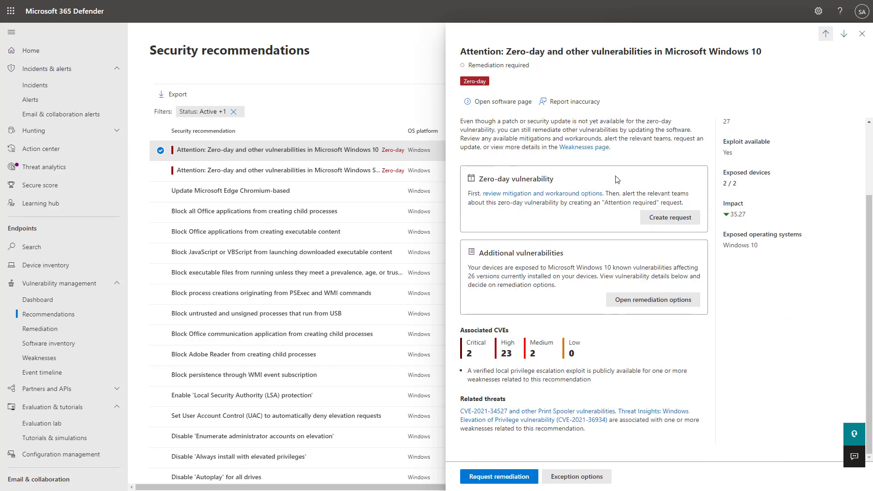
{"action": "mouse_move", "coordinate": [657, 390]}
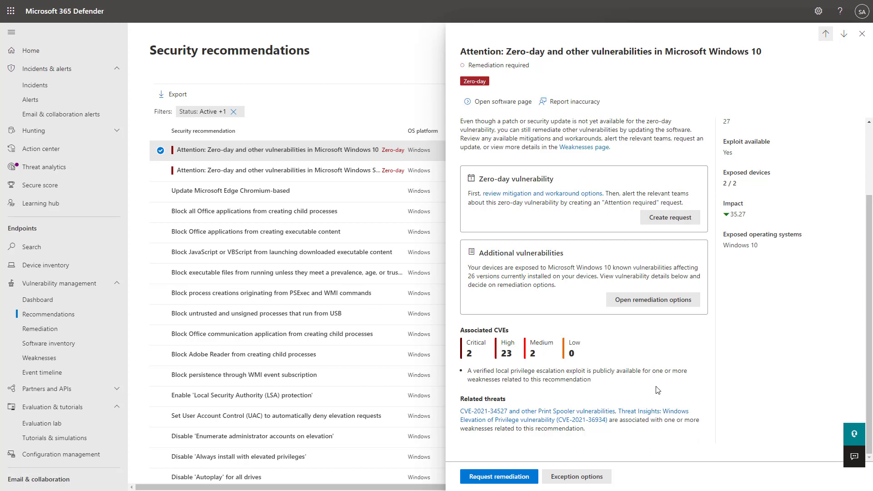
{"action": "mouse_move", "coordinate": [645, 387]}
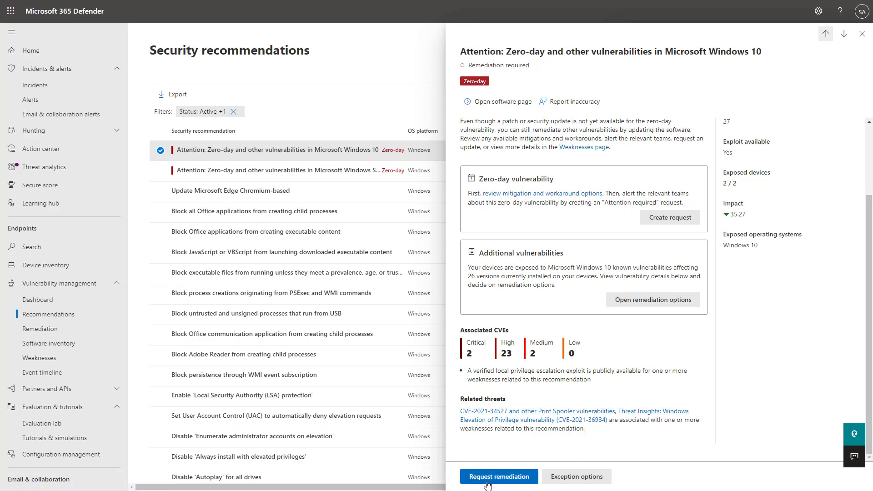
{"action": "left_click", "coordinate": [499, 476]}
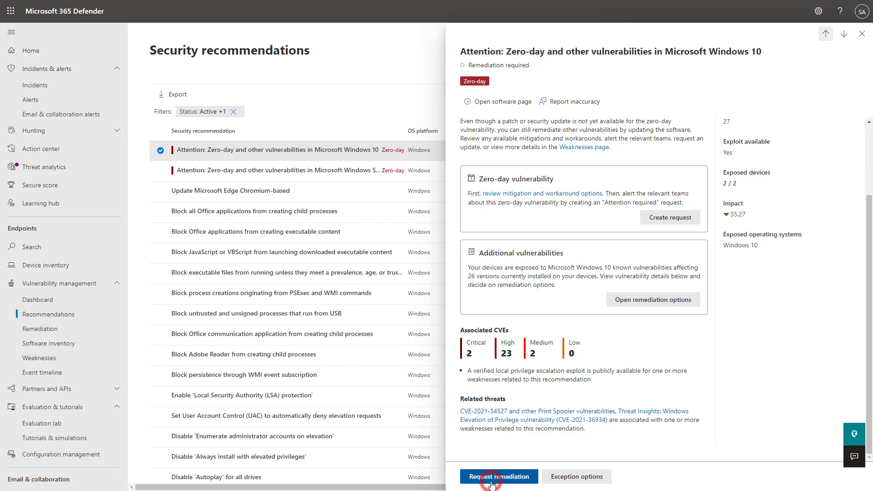
{"action": "left_click", "coordinate": [498, 477]}
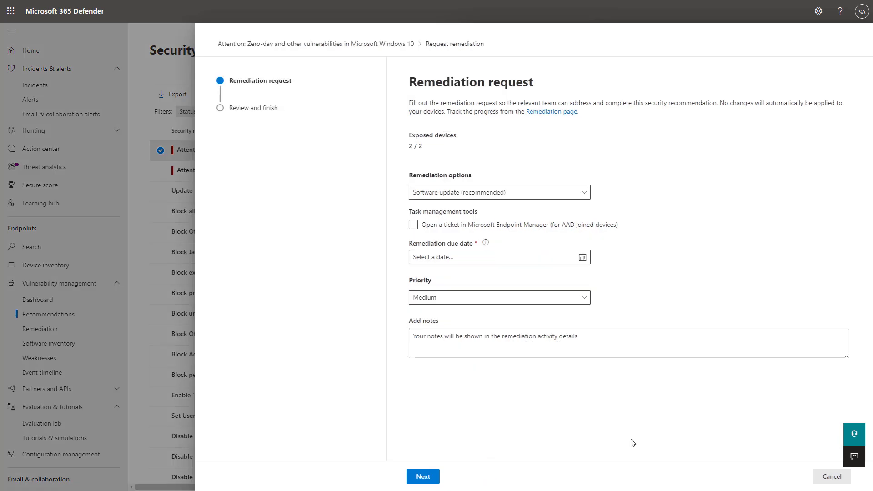
{"action": "mouse_move", "coordinate": [778, 452]}
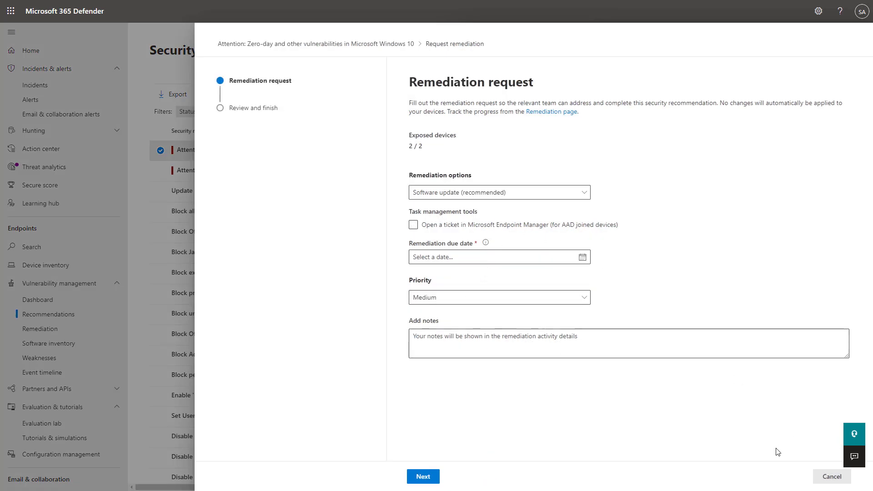
{"action": "left_click", "coordinate": [831, 476]}
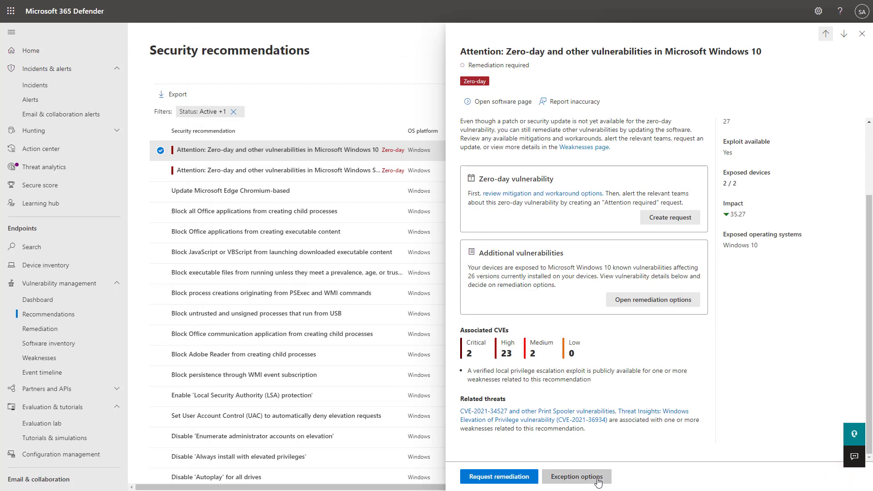
{"action": "left_click", "coordinate": [576, 476]}
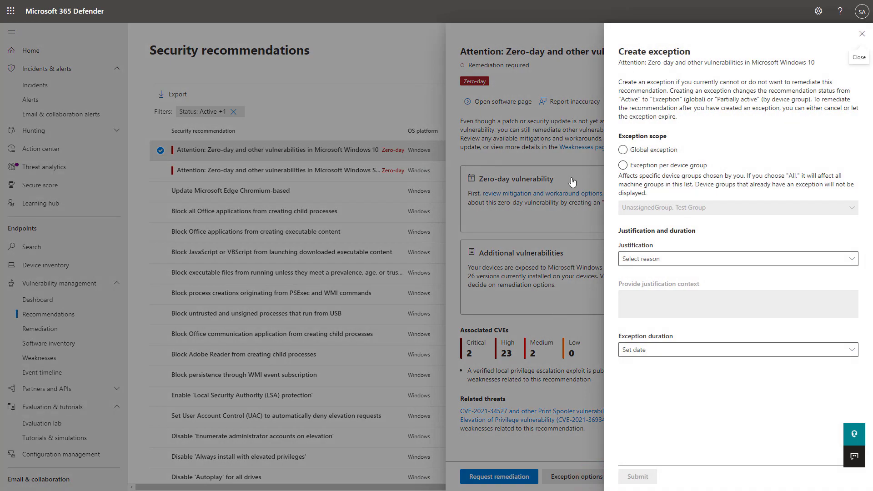
{"action": "mouse_move", "coordinate": [591, 200]}
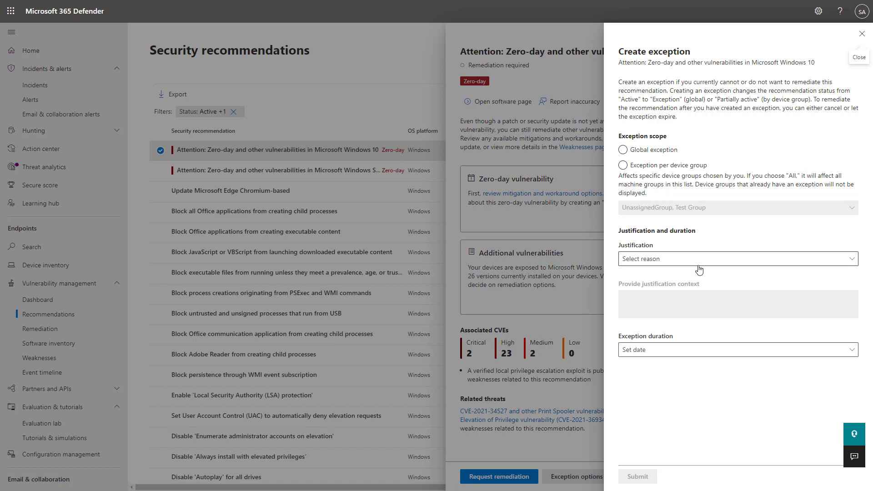
{"action": "left_click", "coordinate": [736, 259]}
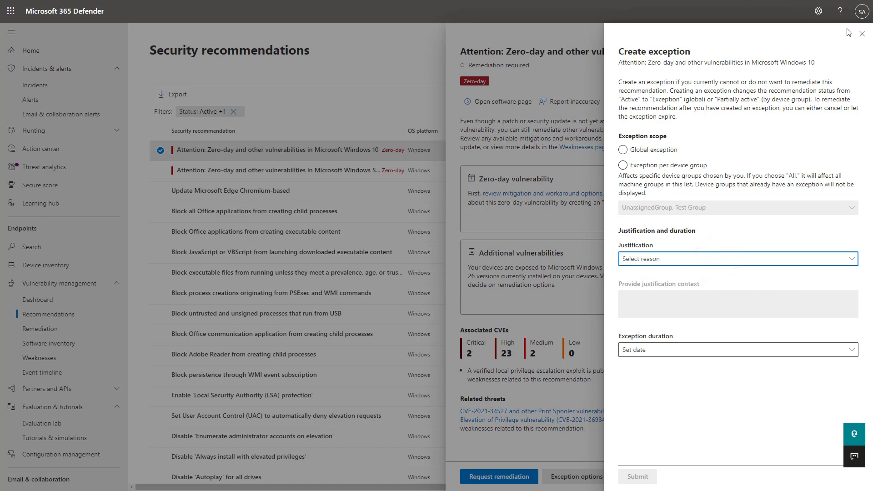
{"action": "left_click", "coordinate": [862, 33]}
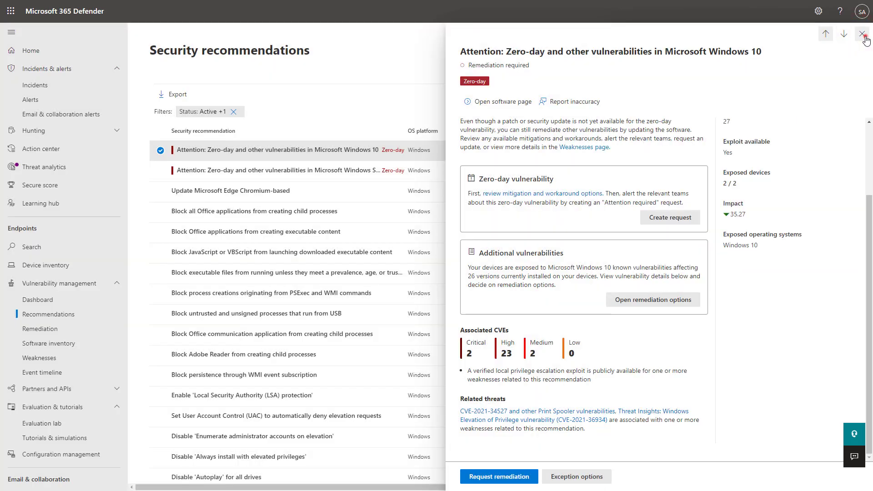
Step: Dismiss the zero-day recommendation details and return to the vulnerability management dashboard
{"action": "left_click", "coordinate": [865, 33]}
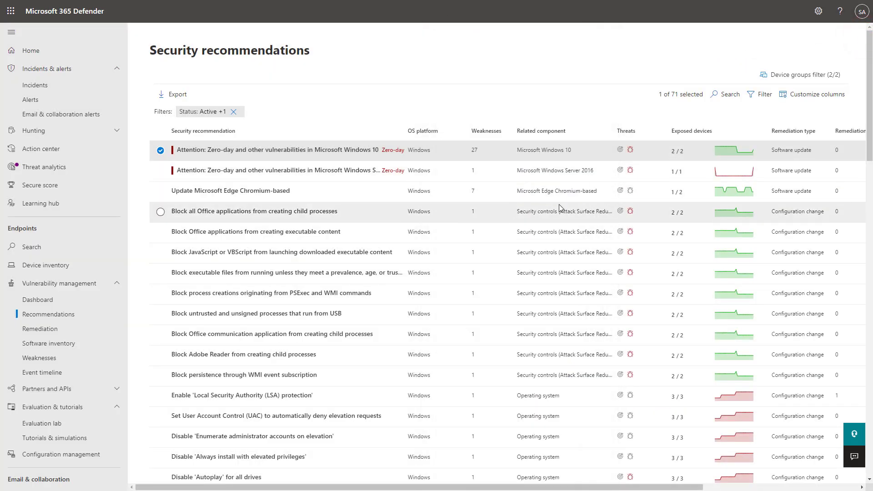
{"action": "mouse_move", "coordinate": [418, 206]}
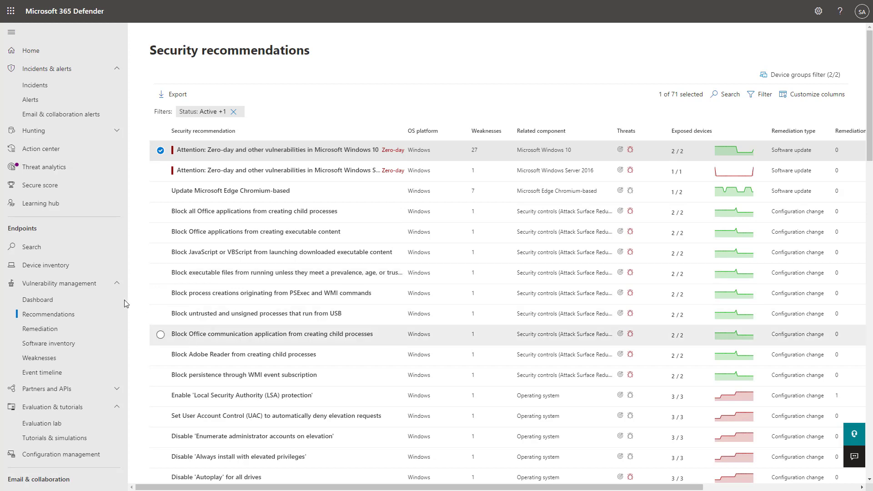
{"action": "mouse_move", "coordinate": [38, 299]}
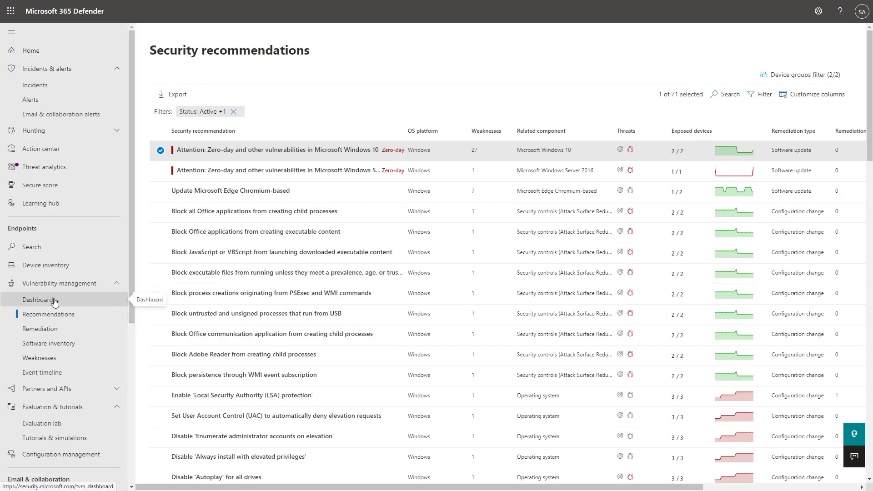
{"action": "left_click", "coordinate": [38, 299]}
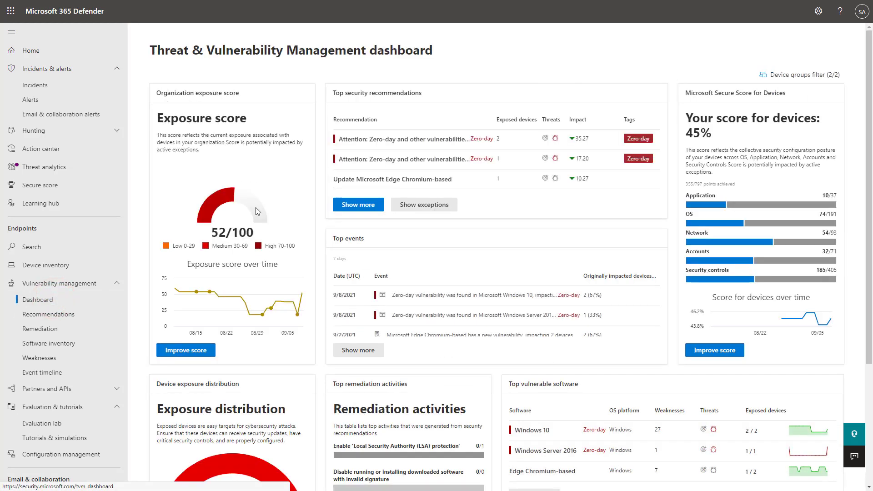
{"action": "mouse_move", "coordinate": [247, 211]}
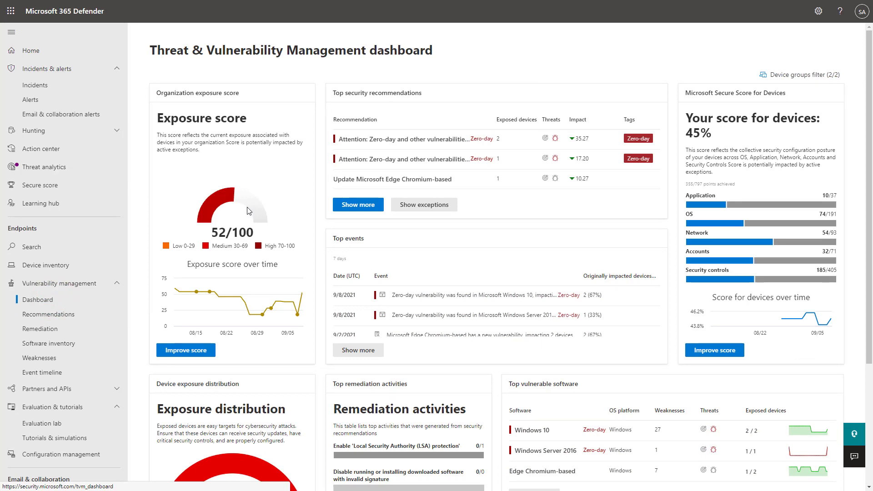
Step: View Explorer's malware chart showing nine Malicious Payload recipients on Sep 3, 2021
{"action": "left_click", "coordinate": [34, 223]}
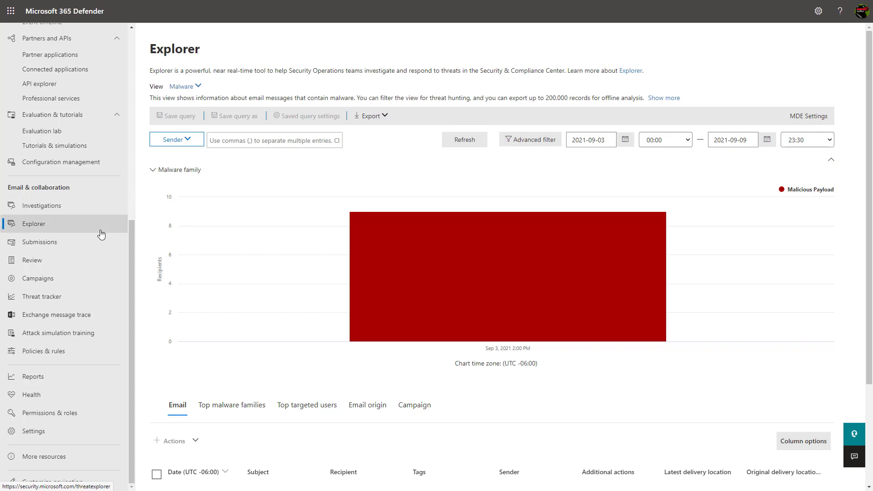
{"action": "mouse_move", "coordinate": [100, 224]}
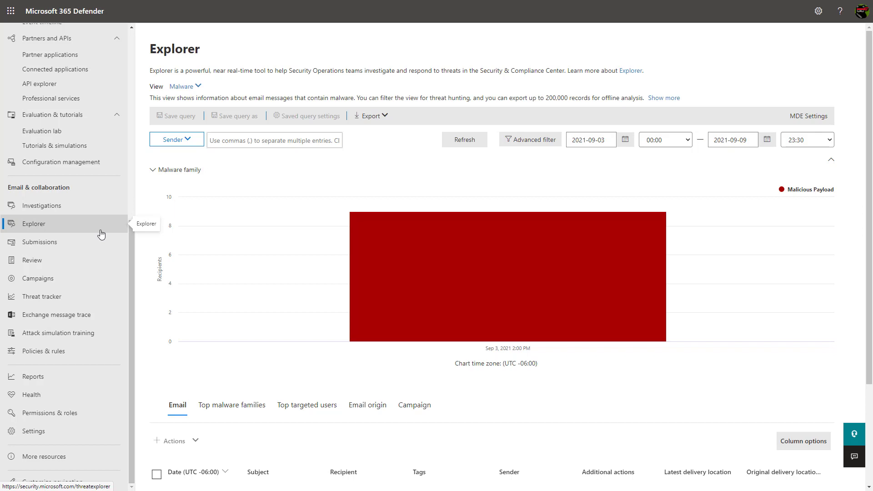
{"action": "mouse_move", "coordinate": [194, 227]}
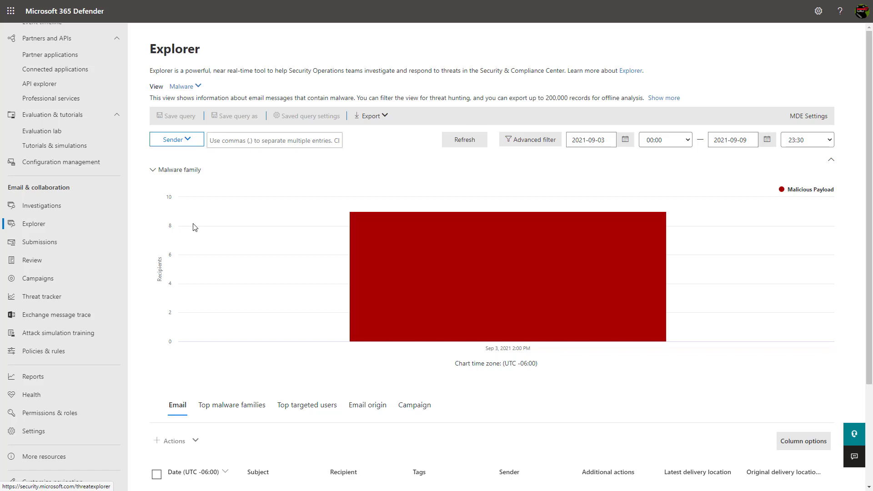
{"action": "mouse_move", "coordinate": [78, 278]}
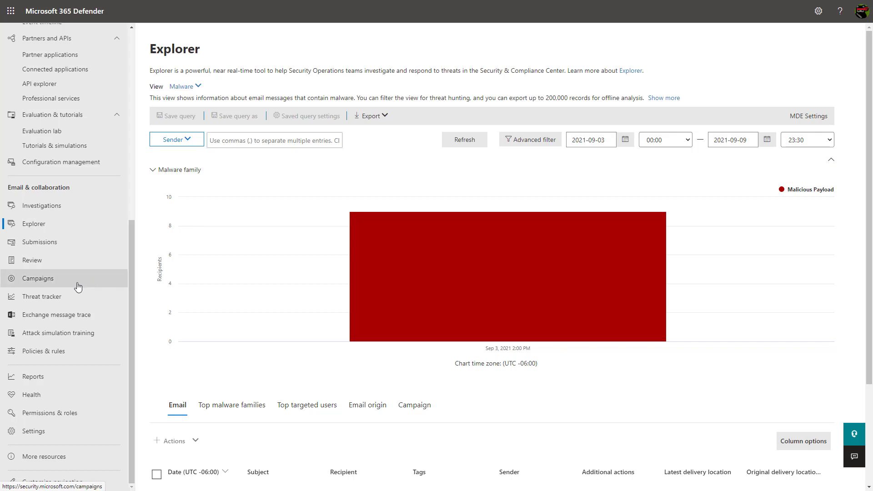
{"action": "mouse_move", "coordinate": [78, 278]}
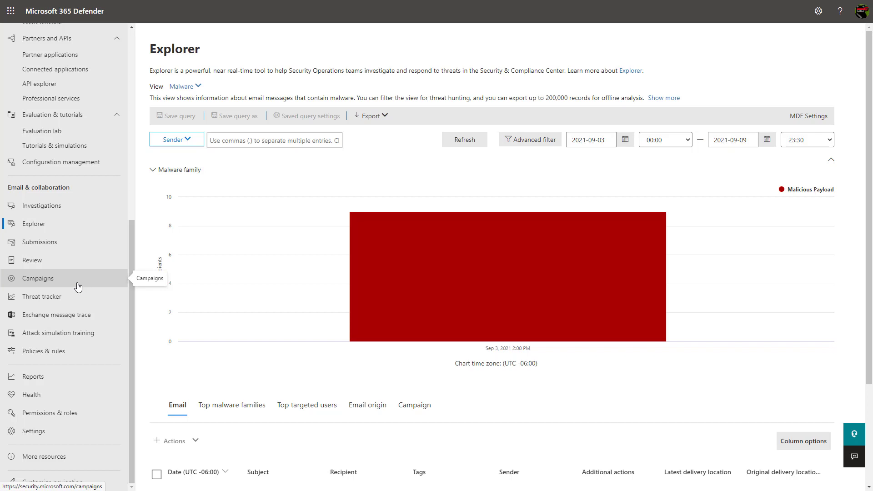
{"action": "mouse_move", "coordinate": [329, 309]}
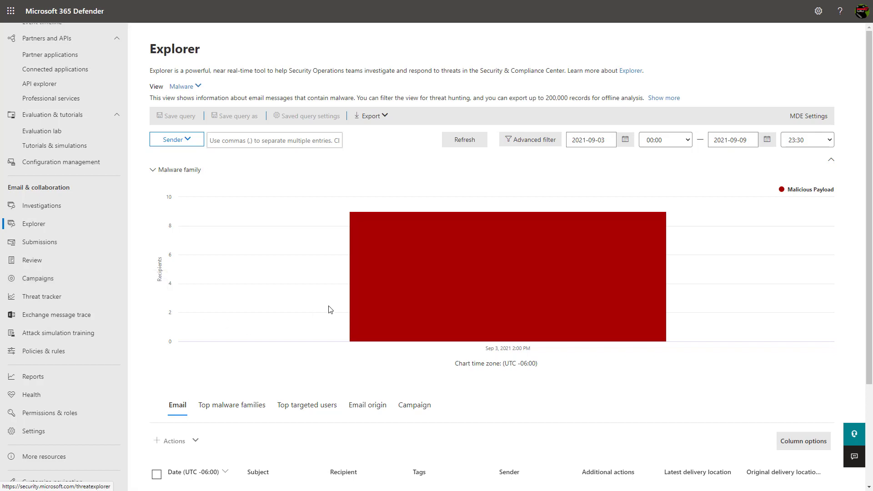
{"action": "mouse_move", "coordinate": [322, 291]}
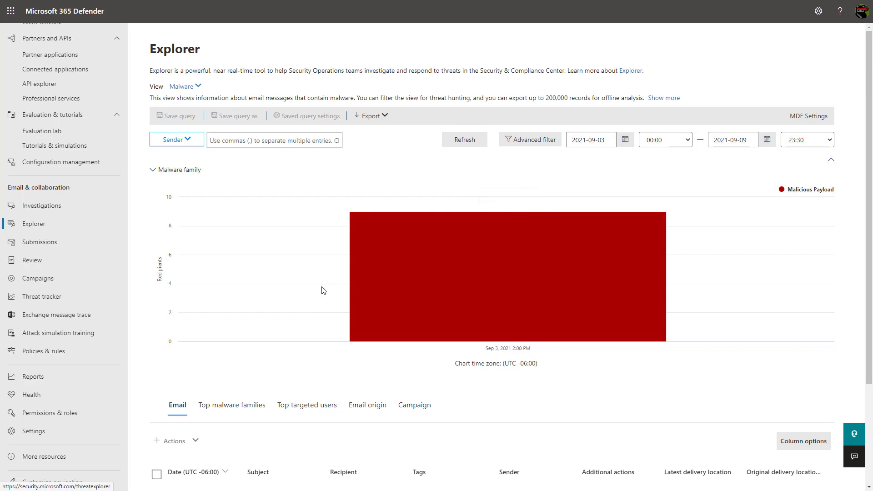
Step: Select the first of 16 quarantined malware messages and review the available actions without choosing one
{"action": "scroll", "scroll_direction": "down", "scroll_amount": 3}
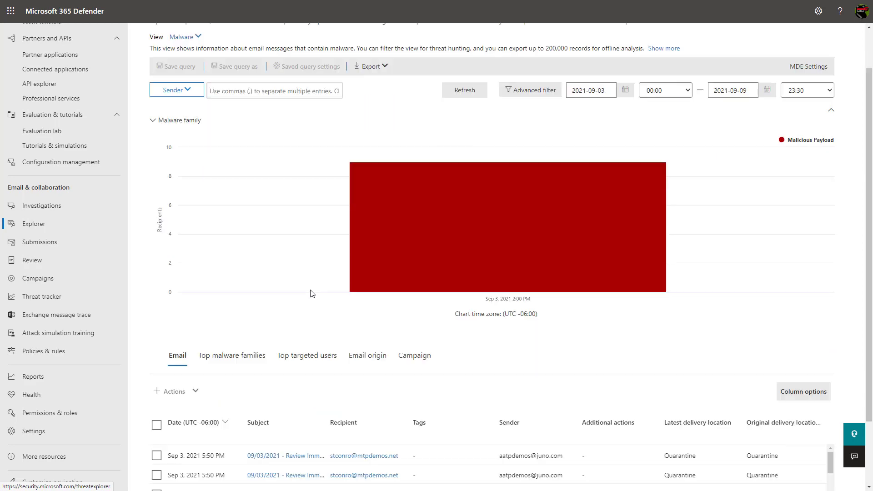
{"action": "left_click", "coordinate": [157, 374]}
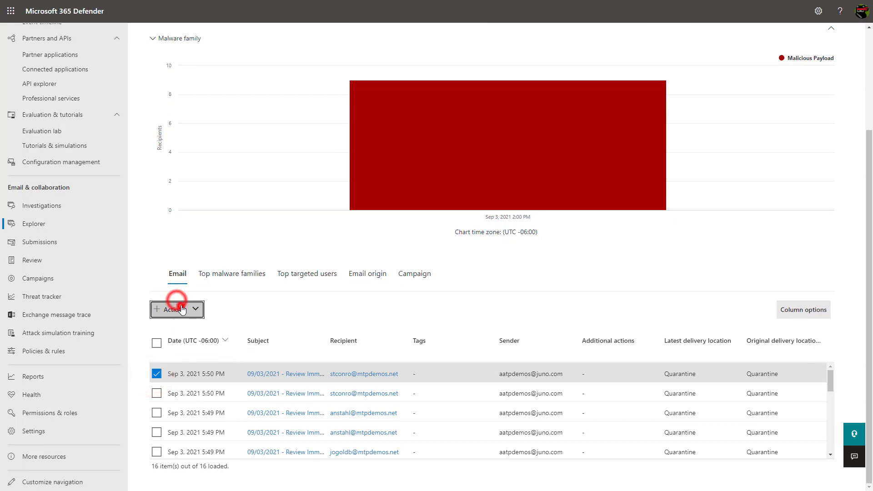
{"action": "left_click", "coordinate": [175, 309]}
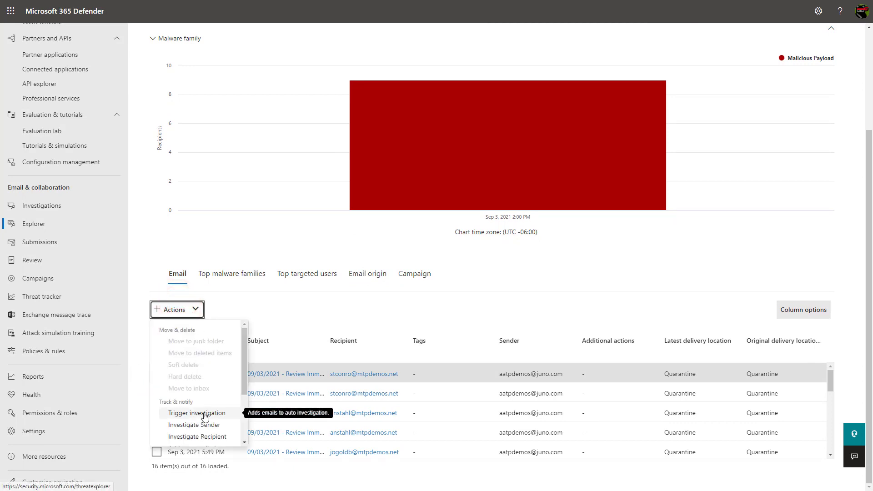
{"action": "mouse_move", "coordinate": [294, 305]}
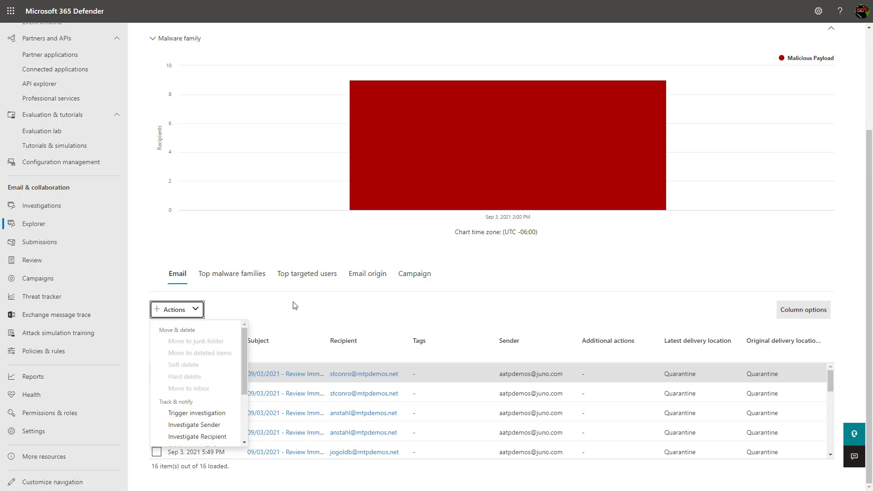
{"action": "left_click", "coordinate": [157, 374]}
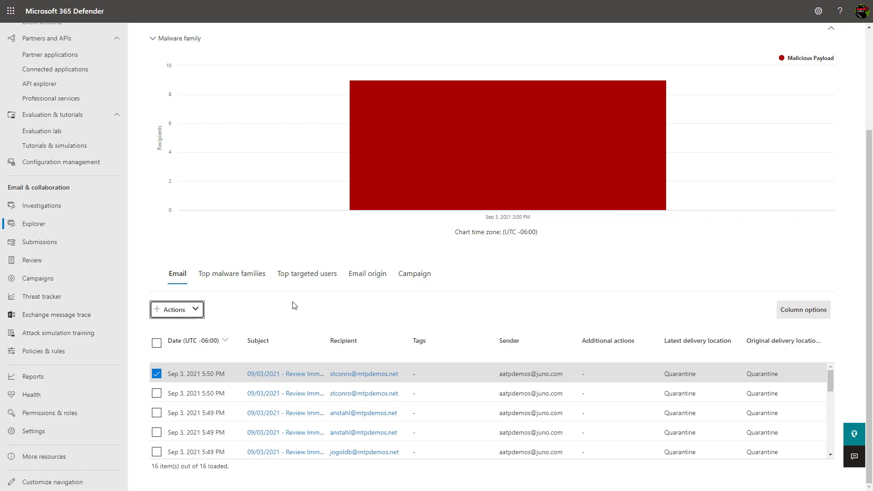
{"action": "mouse_move", "coordinate": [274, 305]}
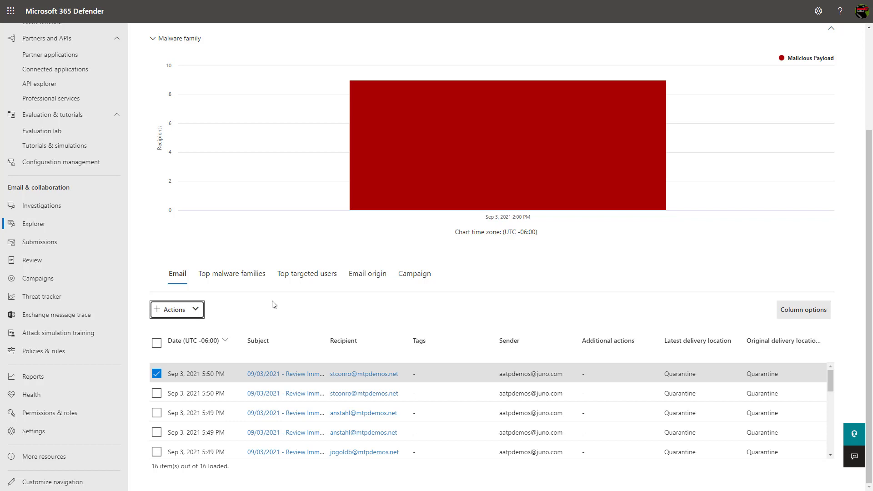